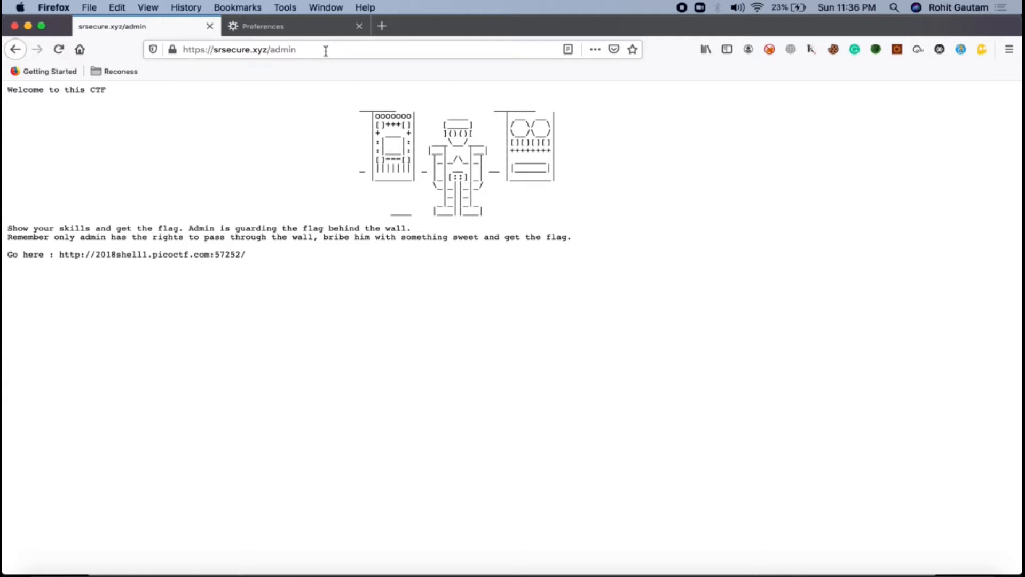
pyautogui.moveTo(104, 176)
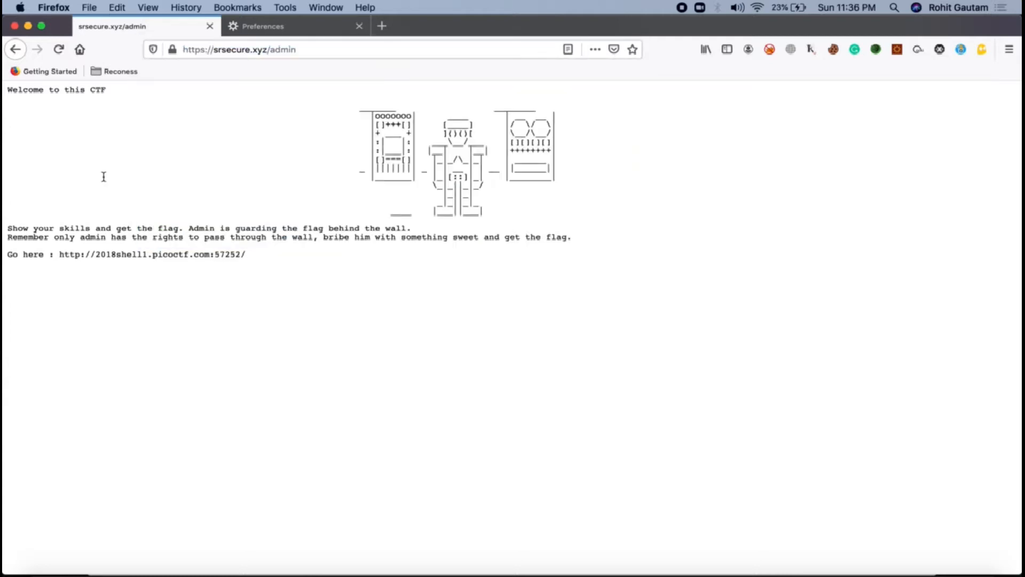
pyautogui.moveTo(128, 272)
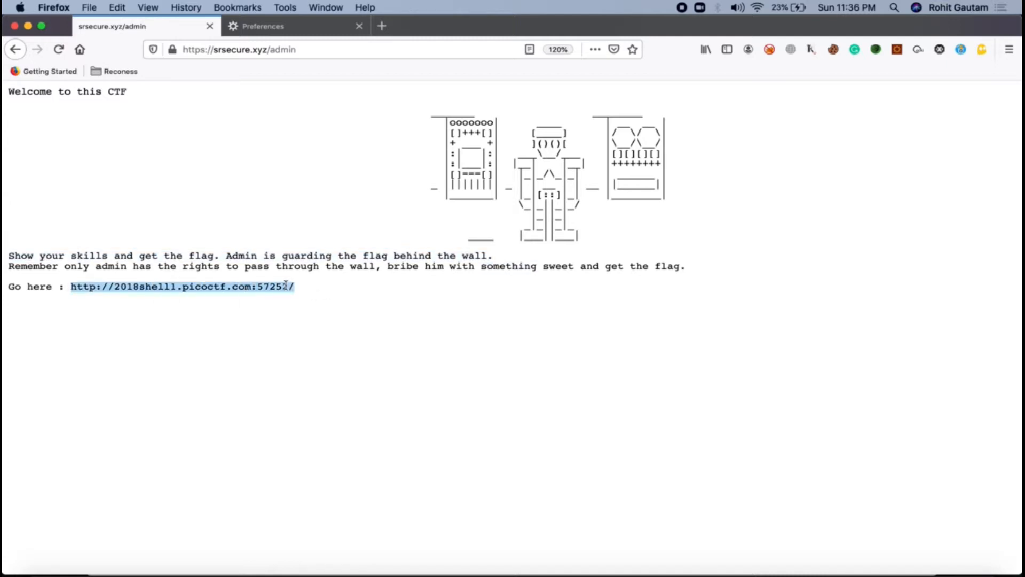
pyautogui.click(181, 286)
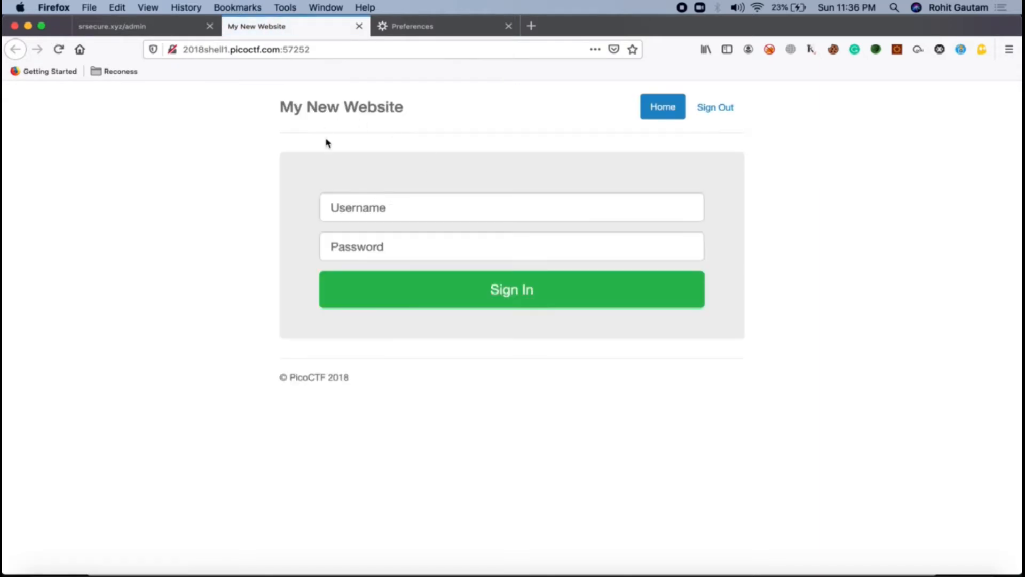
# Attempt an admin sign-in, get rejected as 'super secure', and decline saving the login.
pyautogui.click(512, 207)
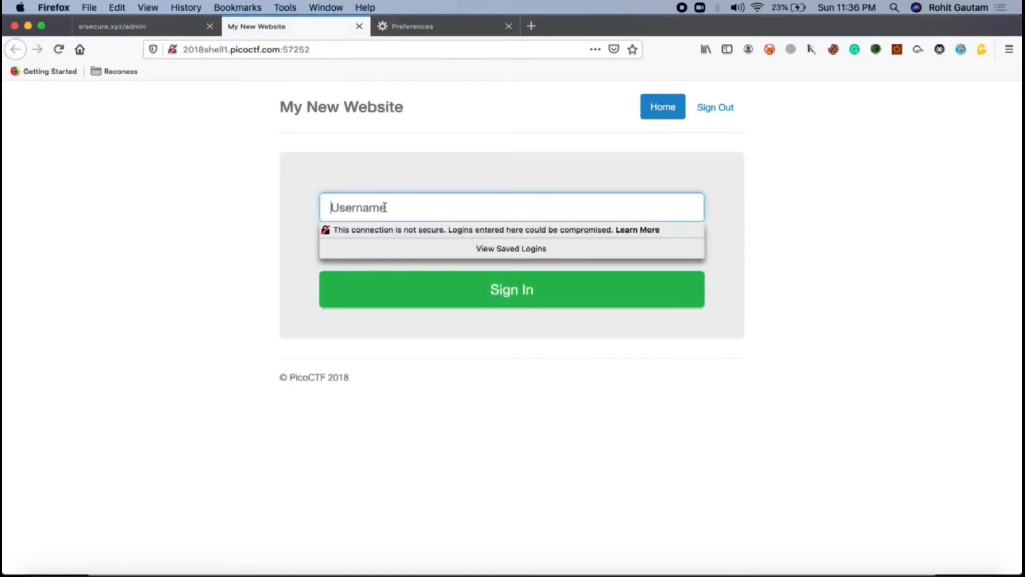
pyautogui.click(512, 247)
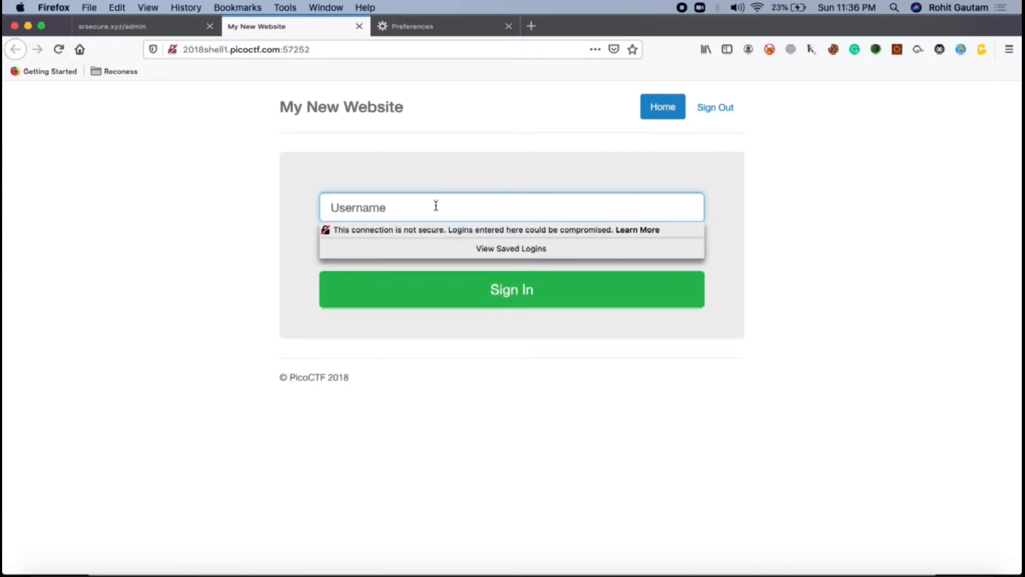
pyautogui.click(115, 26)
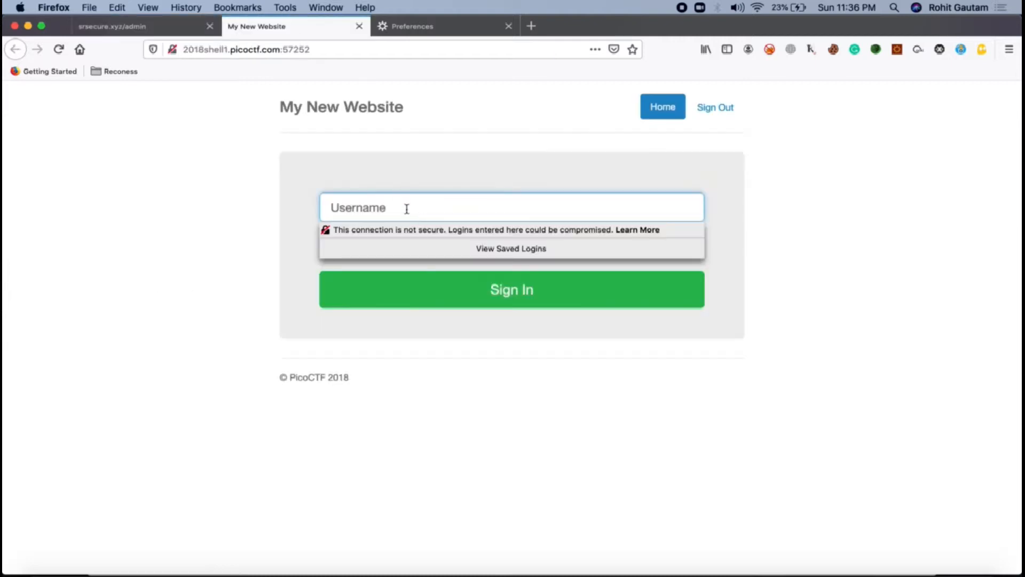
pyautogui.write('adm')
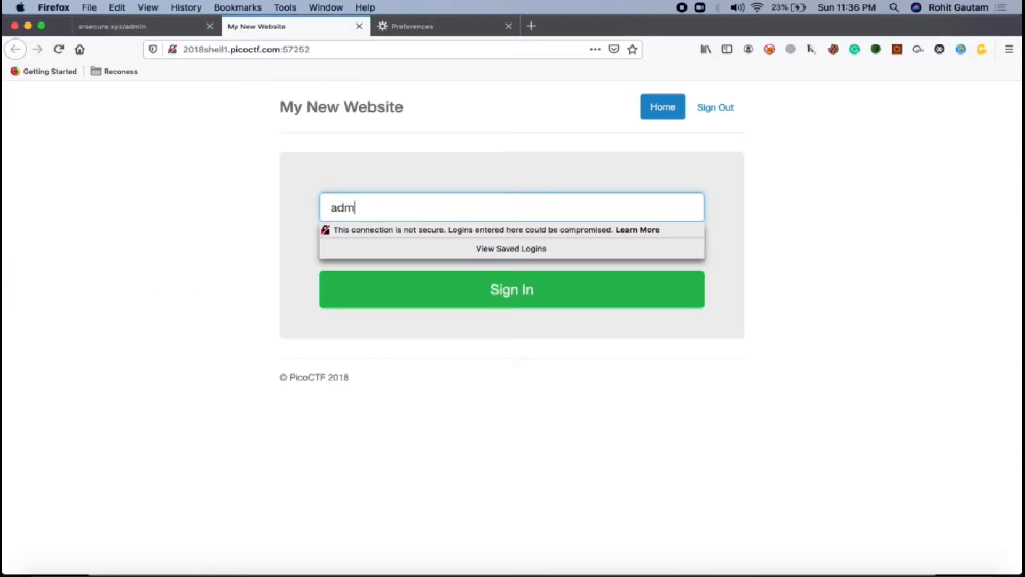
pyautogui.click(511, 247)
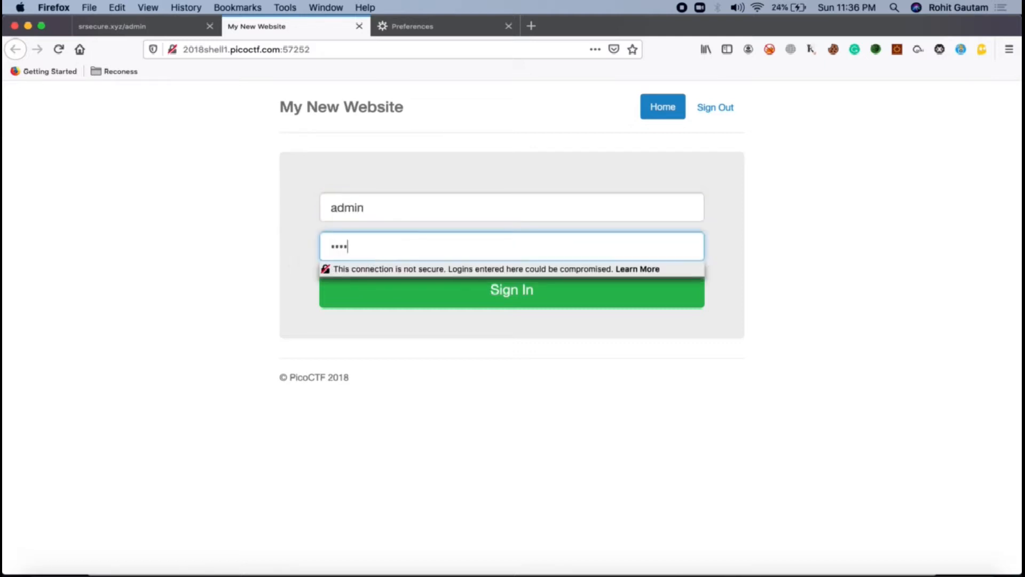
pyautogui.click(512, 289)
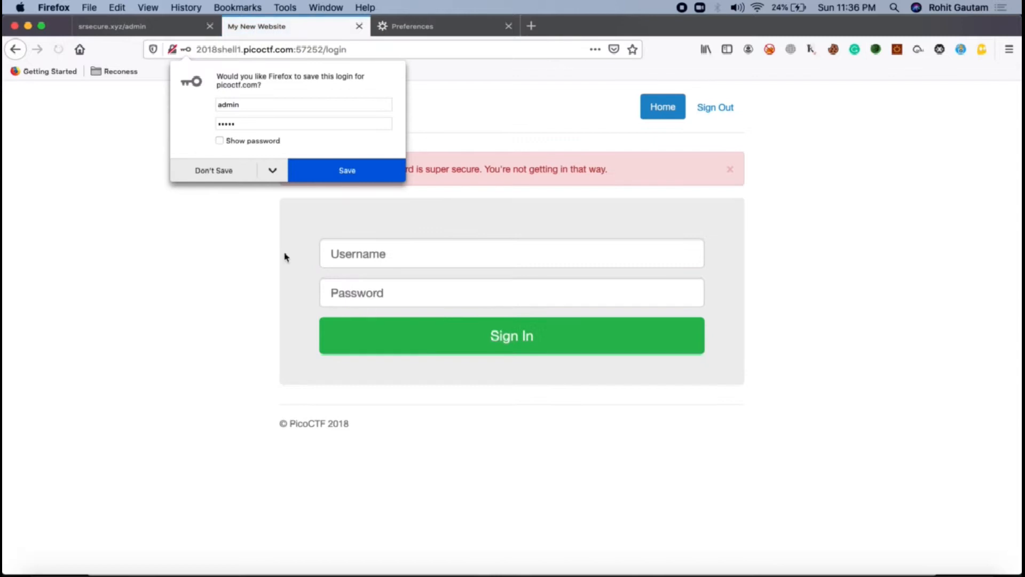
pyautogui.click(213, 170)
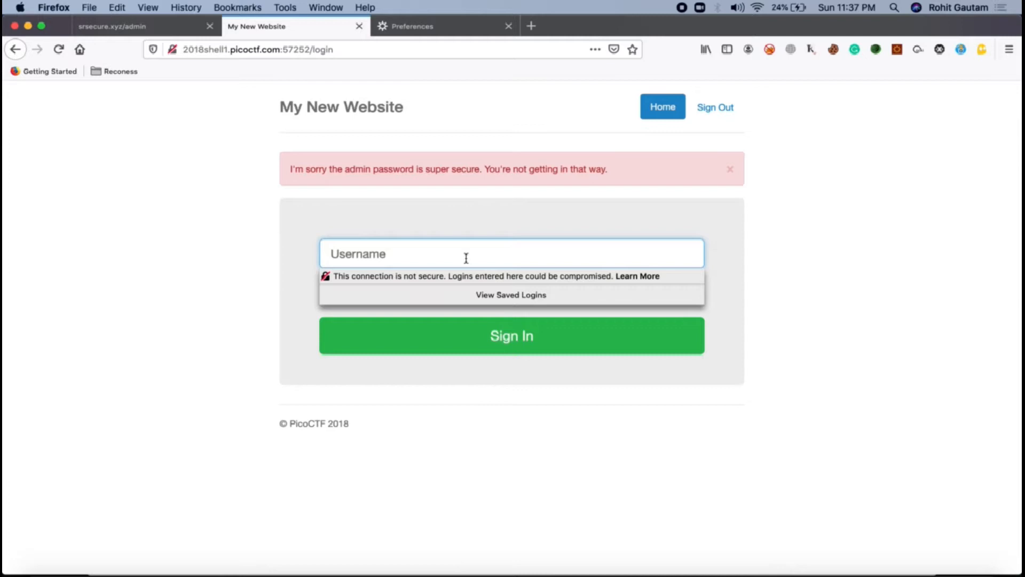
# Enter rohit as the next username on the login form.
pyautogui.write('rohit')
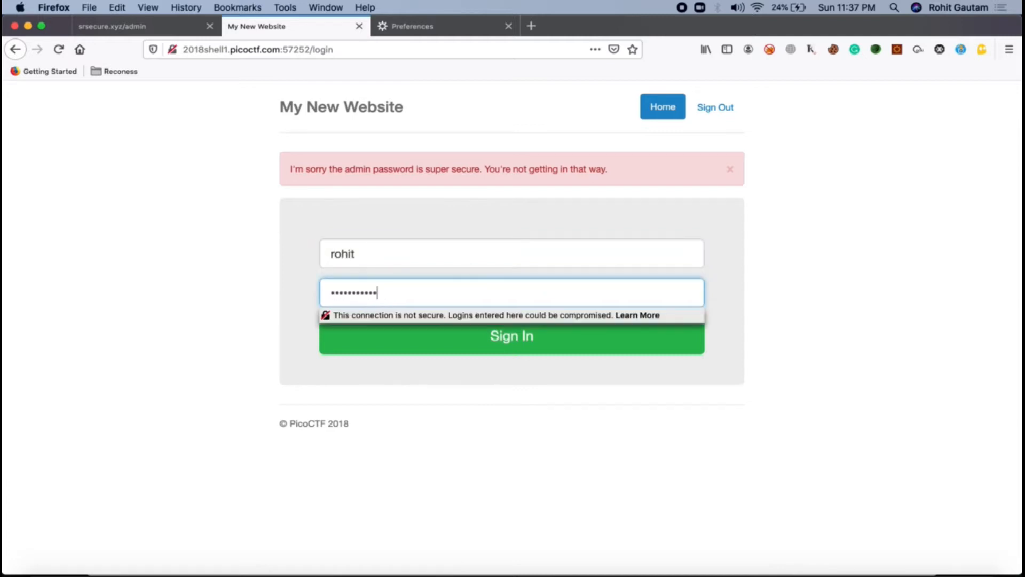
# Sign in as non-admin rohit, see 'No flag for you', and sign out again.
pyautogui.click(512, 336)
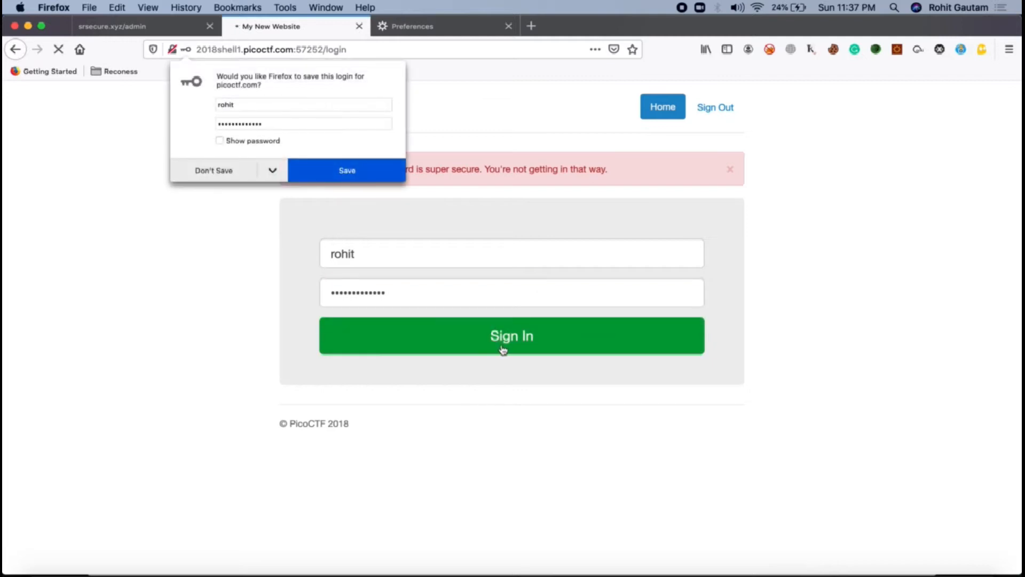
pyautogui.click(511, 336)
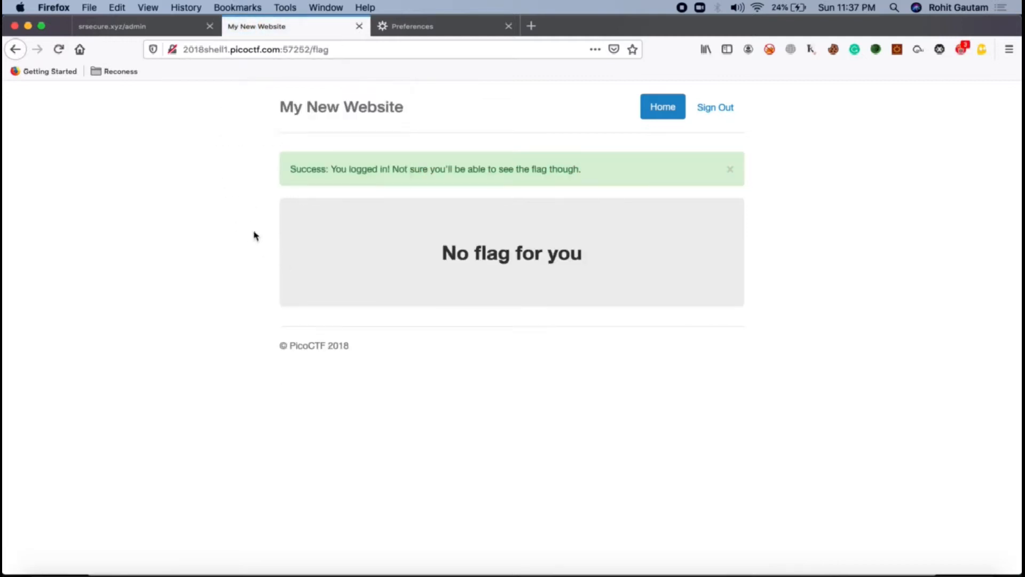
pyautogui.moveTo(333, 194)
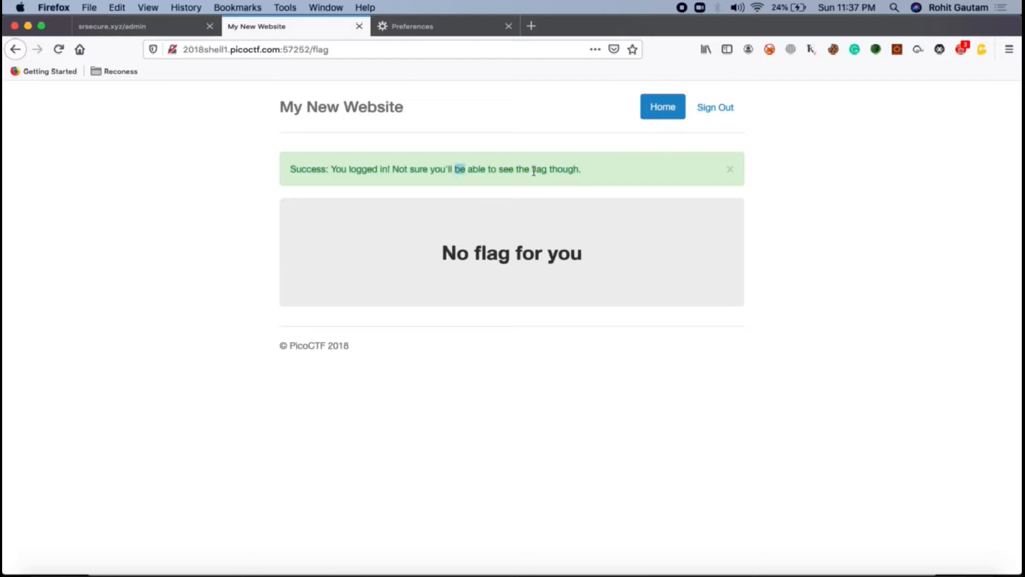
pyautogui.click(714, 107)
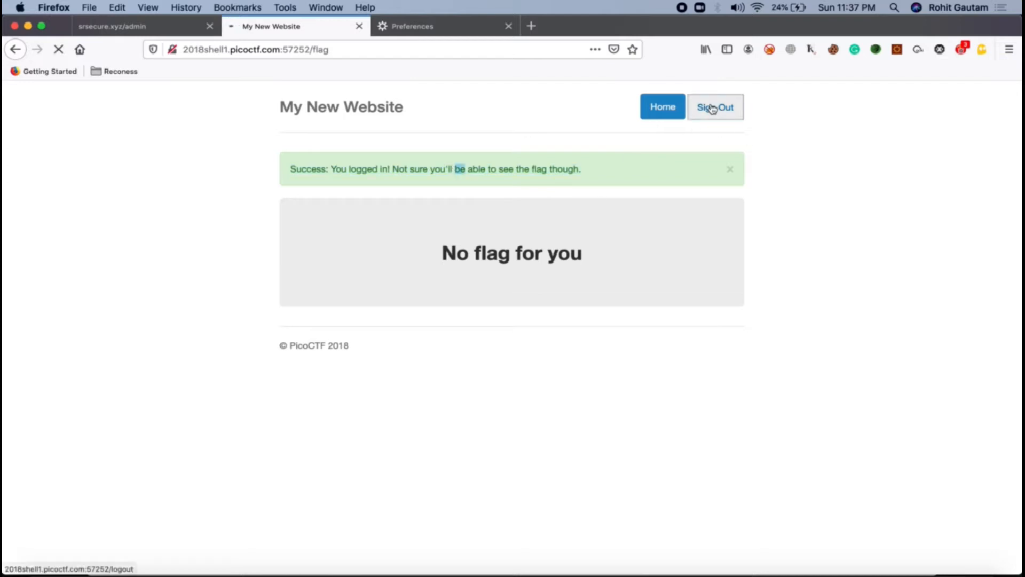
# Sign in with made-up username sadfsg and an empty password, still getting no flag.
pyautogui.click(715, 107)
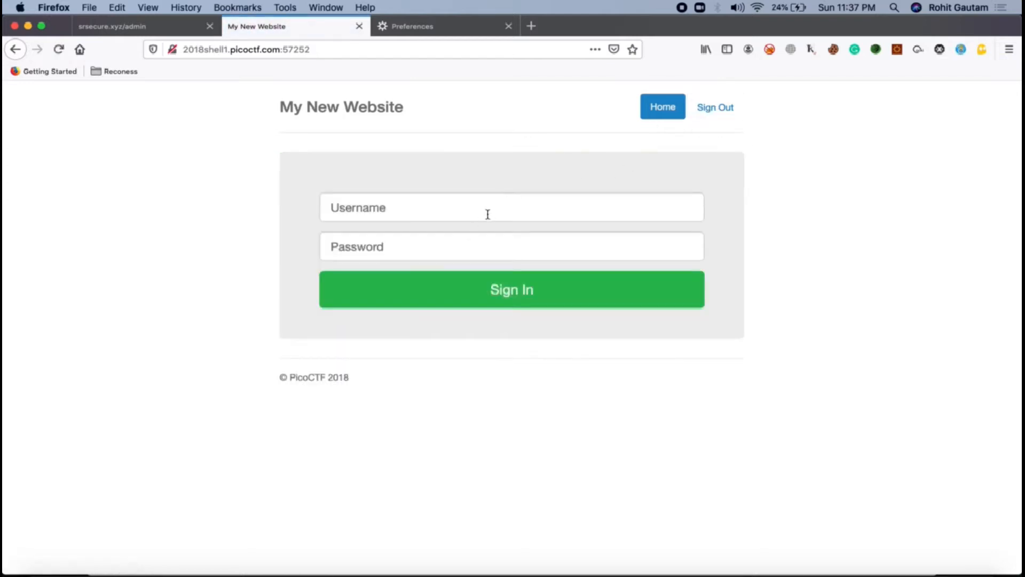
pyautogui.write('sadfsgd')
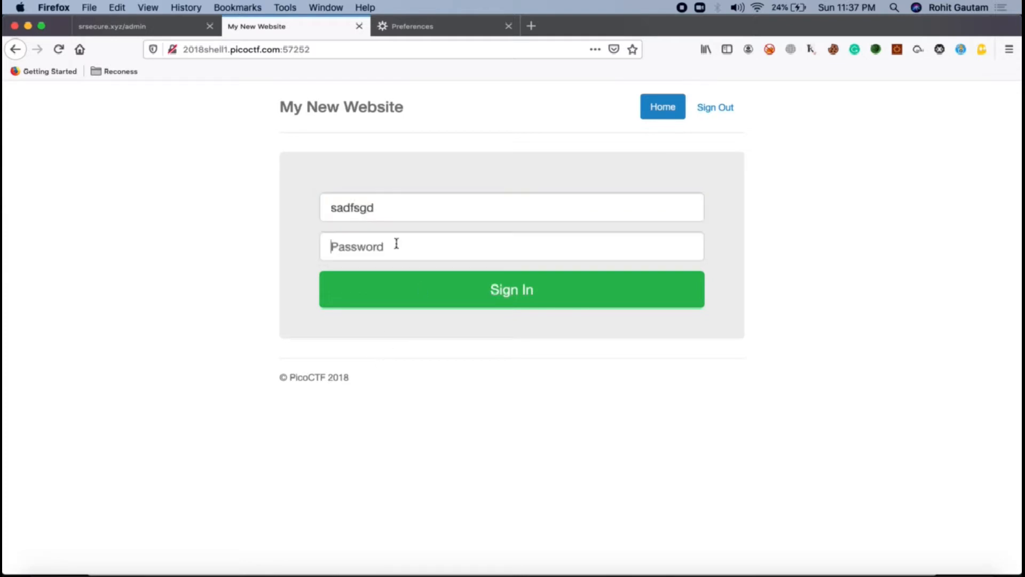
pyautogui.click(511, 290)
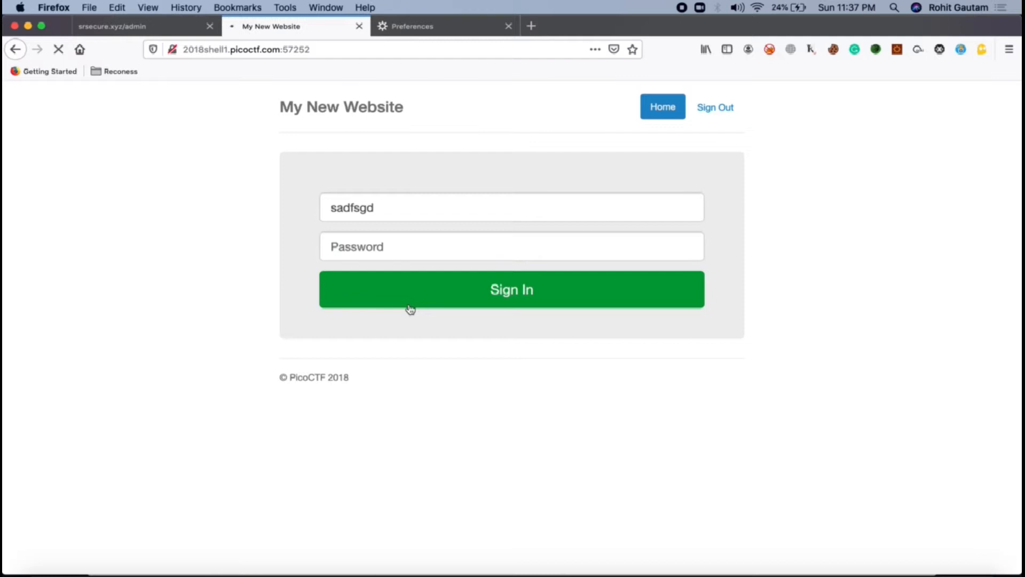
pyautogui.click(512, 290)
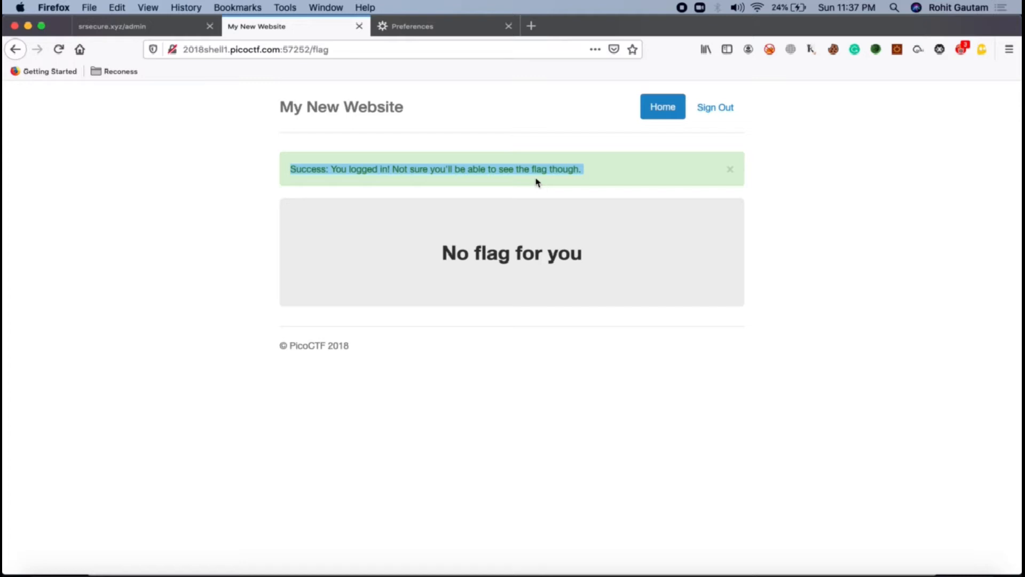
pyautogui.moveTo(374, 363)
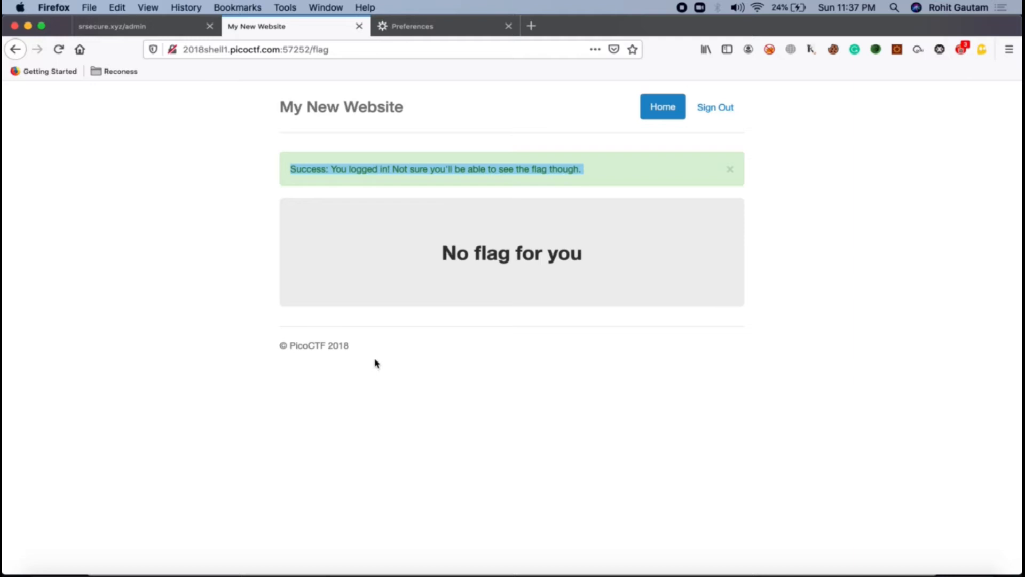
pyautogui.moveTo(491, 210)
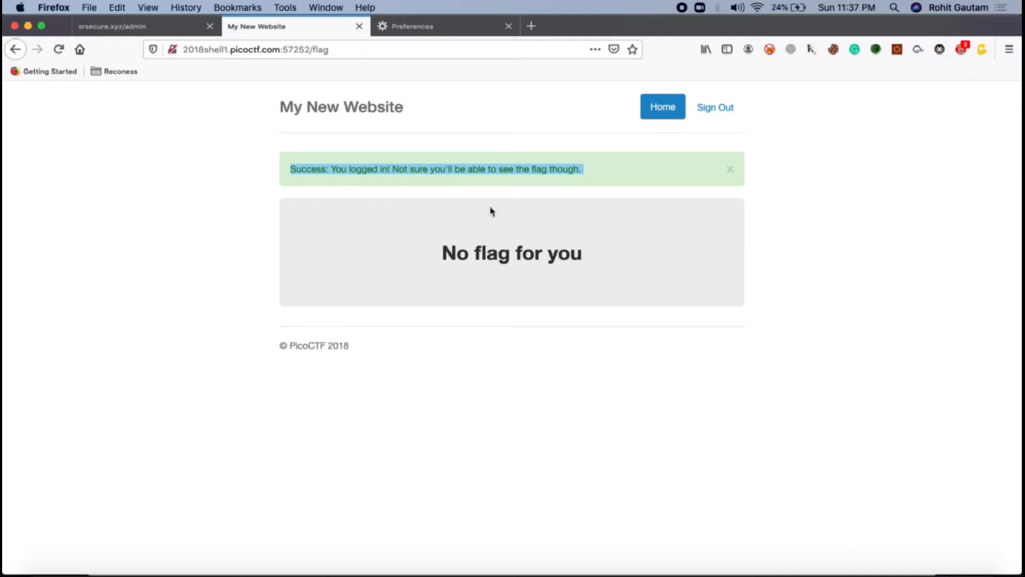
pyautogui.moveTo(418, 282)
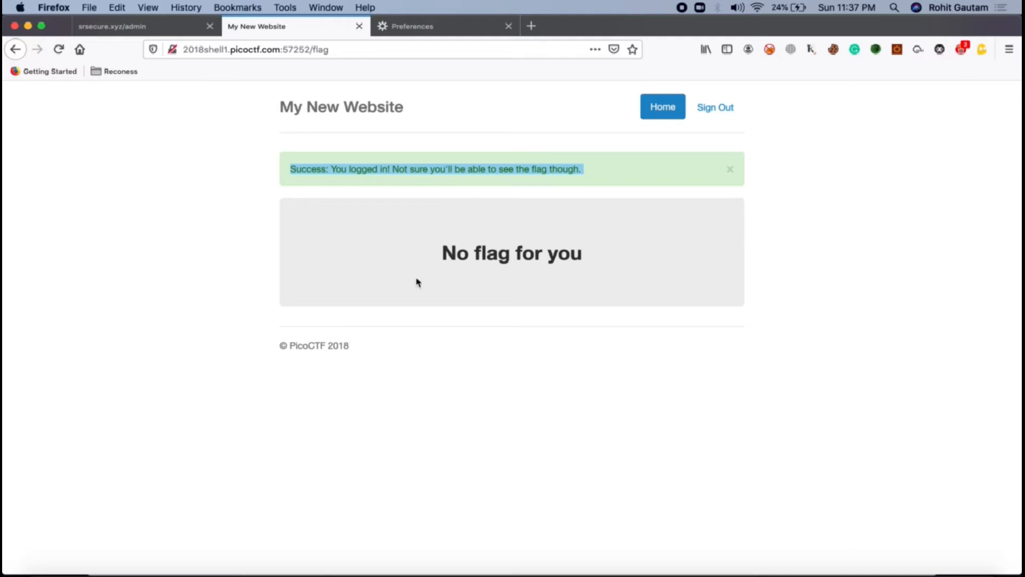
pyautogui.moveTo(716, 107)
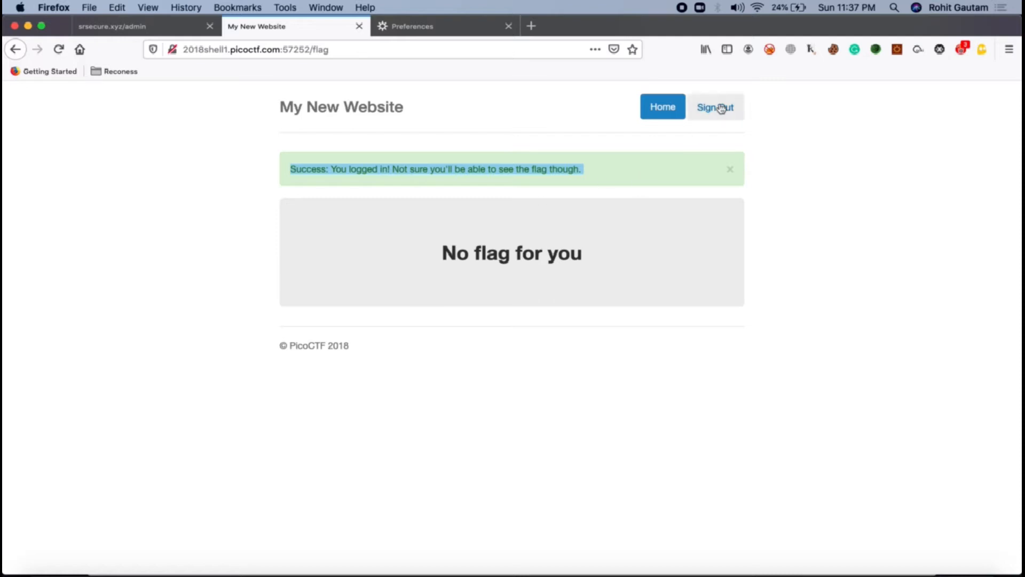
# Sign out, read through the login page's HTML source, and return to the sign-in form.
pyautogui.click(715, 107)
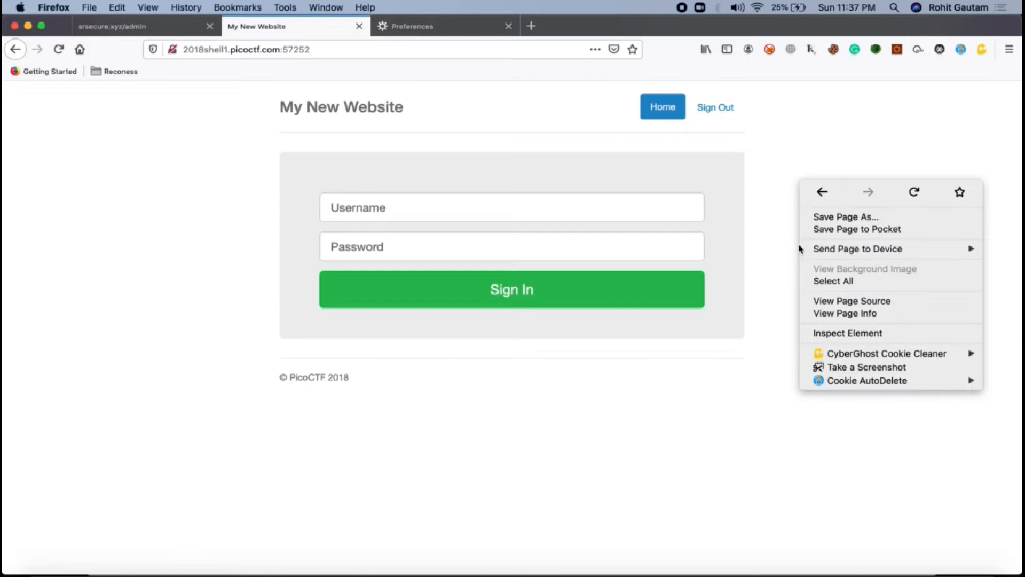
pyautogui.click(851, 300)
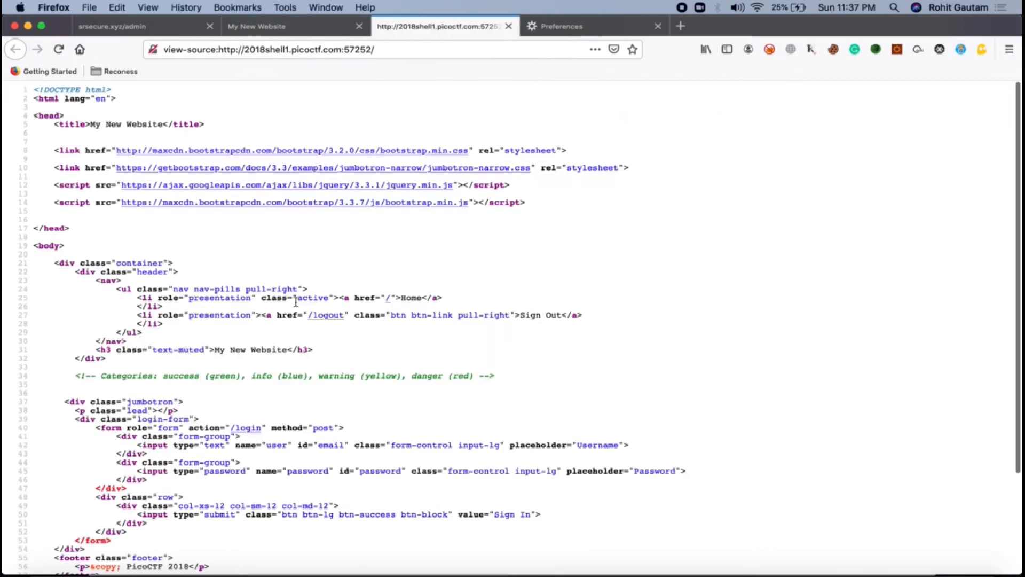
pyautogui.scroll(-3)
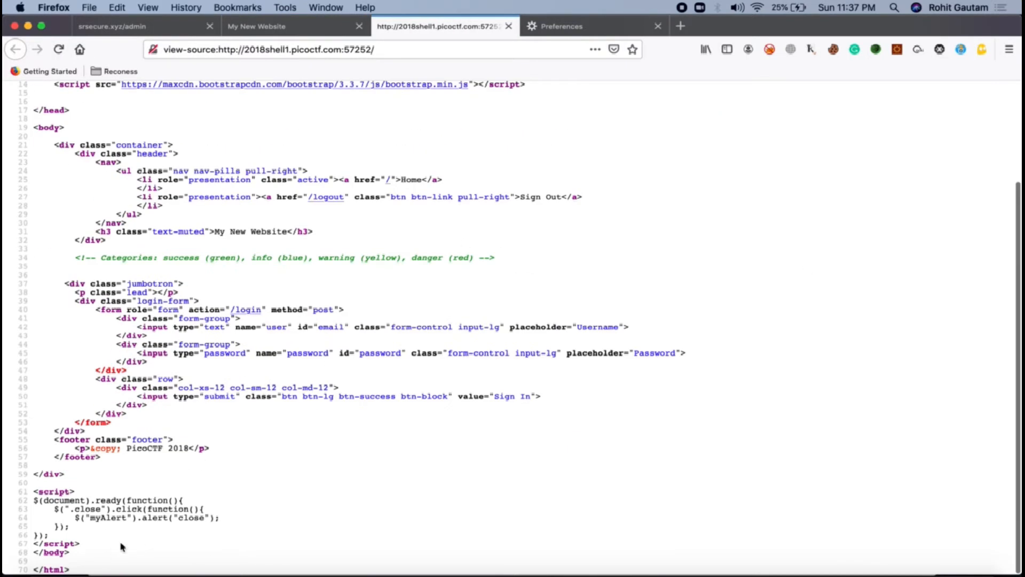
pyautogui.scroll(3)
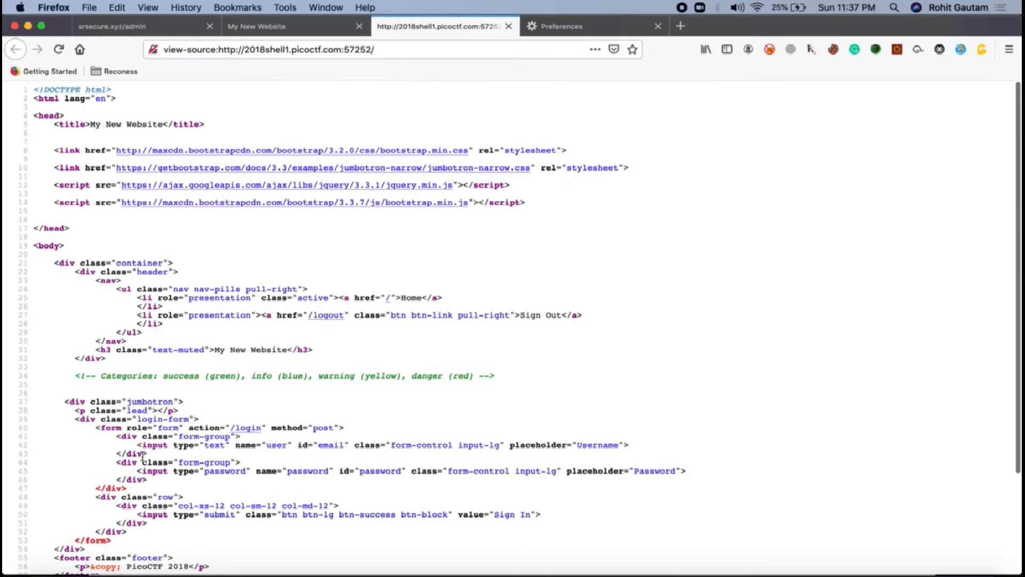
pyautogui.moveTo(277, 232)
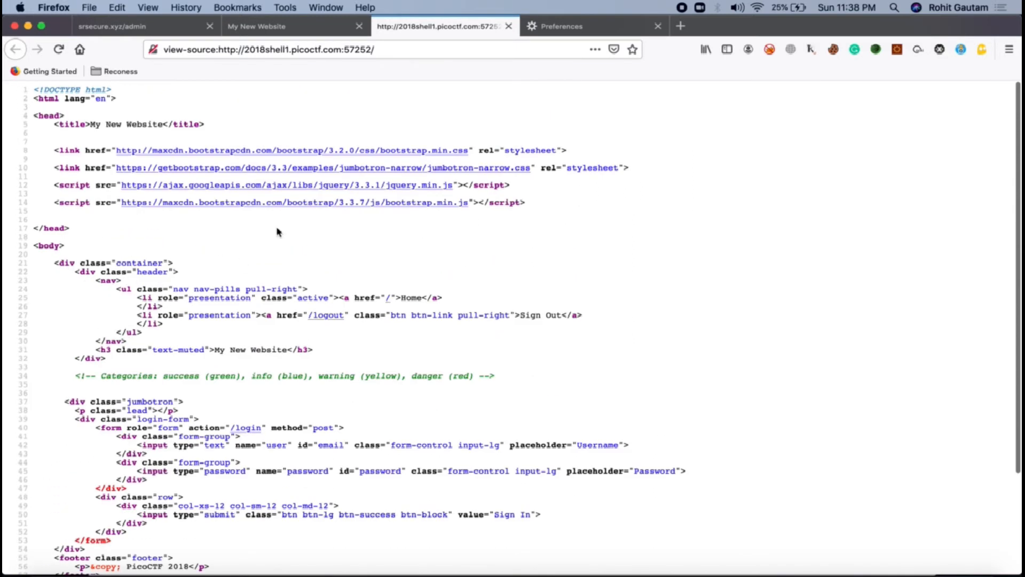
pyautogui.scroll(-3)
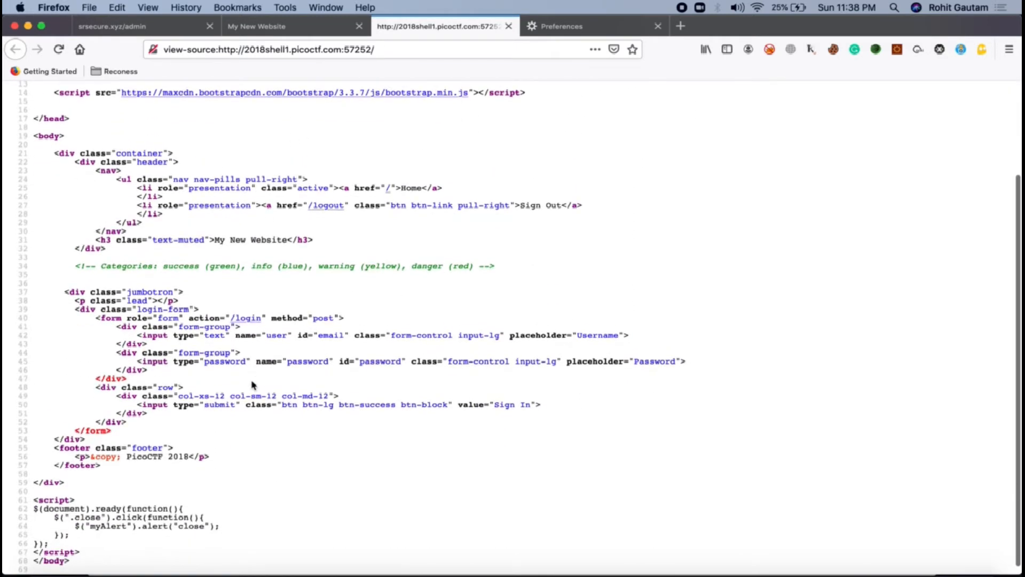
pyautogui.scroll(3)
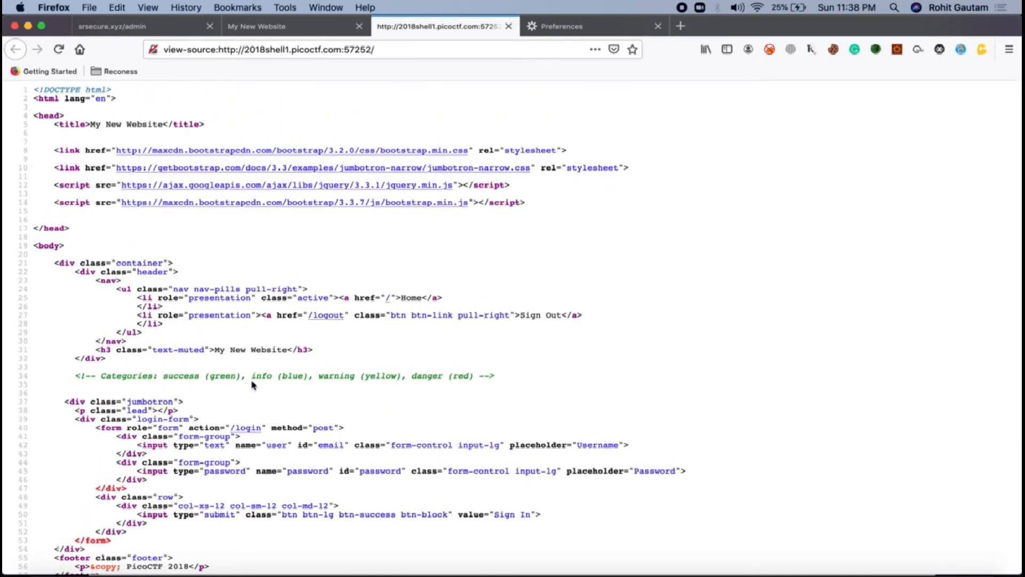
pyautogui.click(508, 25)
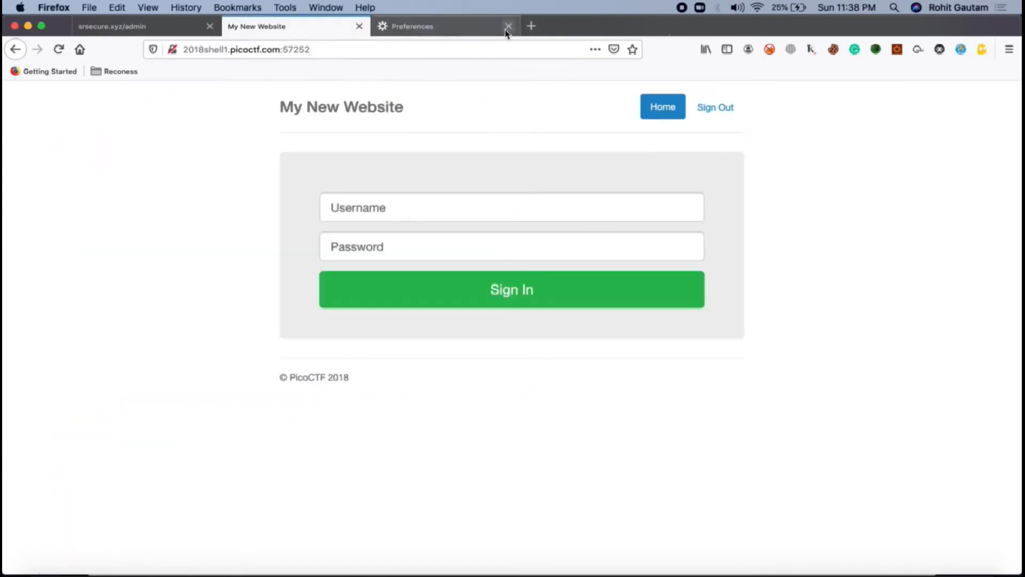
# Fill the login form with admin as both username and password.
pyautogui.click(512, 207)
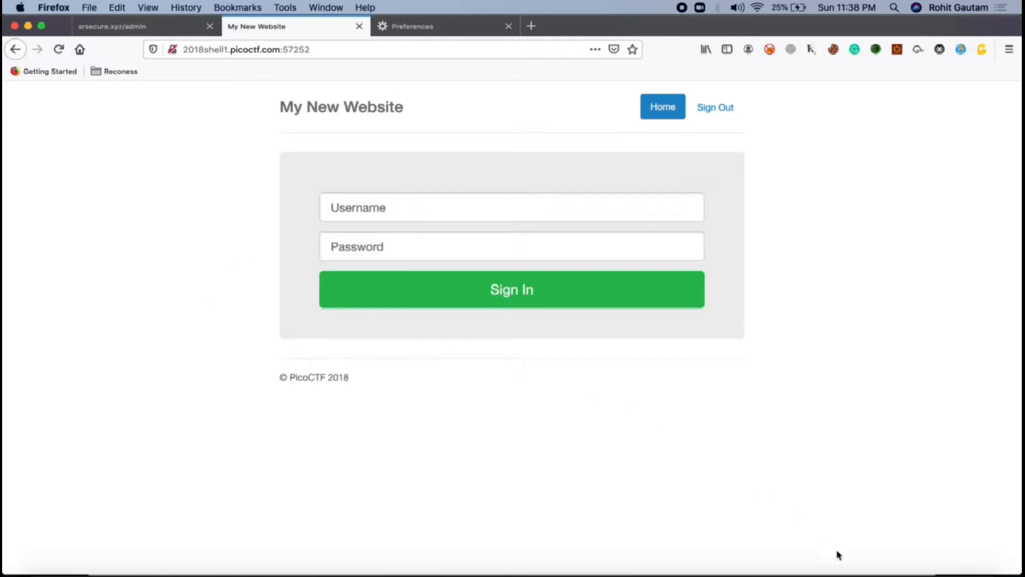
pyautogui.moveTo(613, 353)
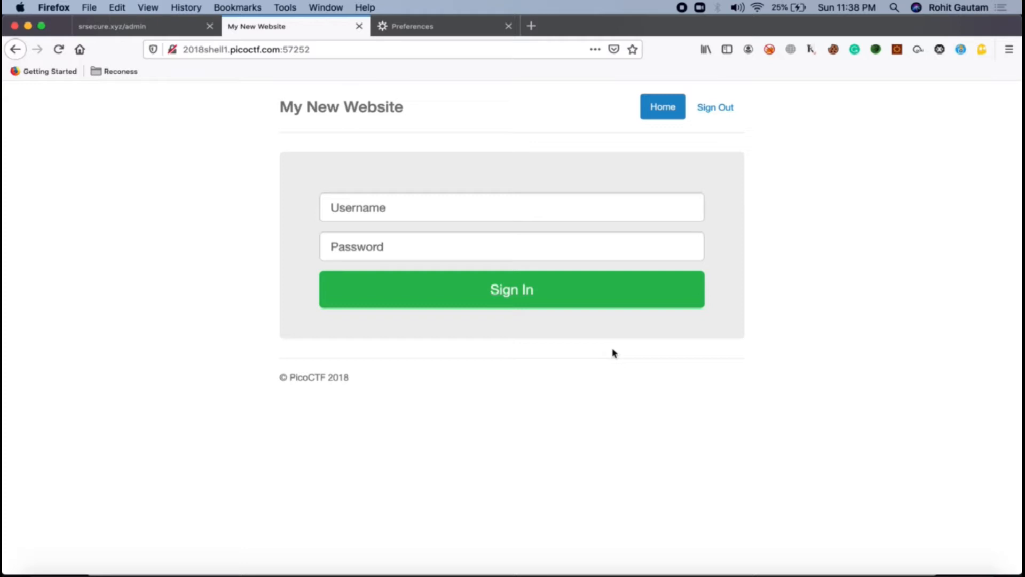
pyautogui.moveTo(703, 501)
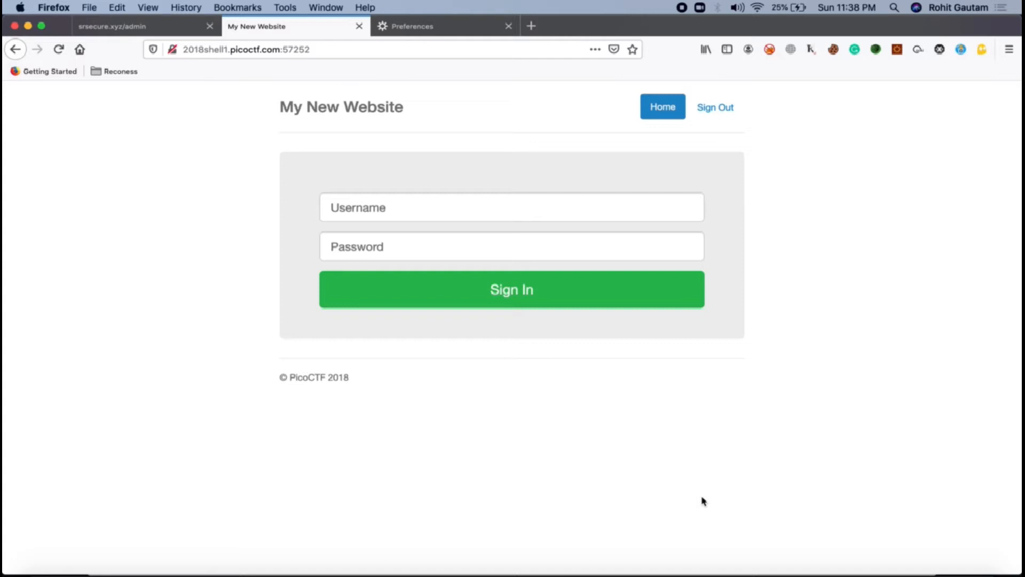
pyautogui.moveTo(570, 434)
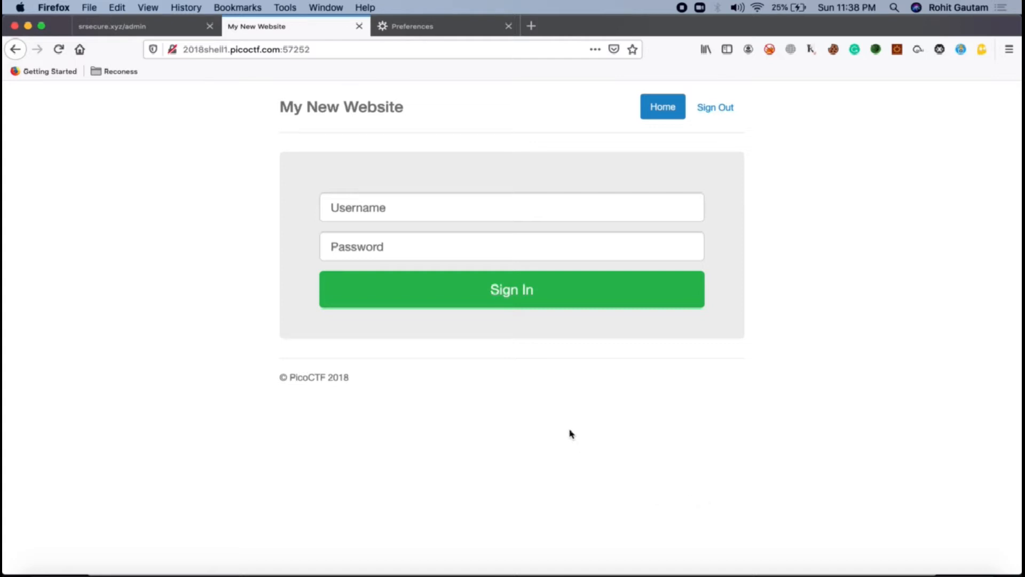
pyautogui.click(512, 208)
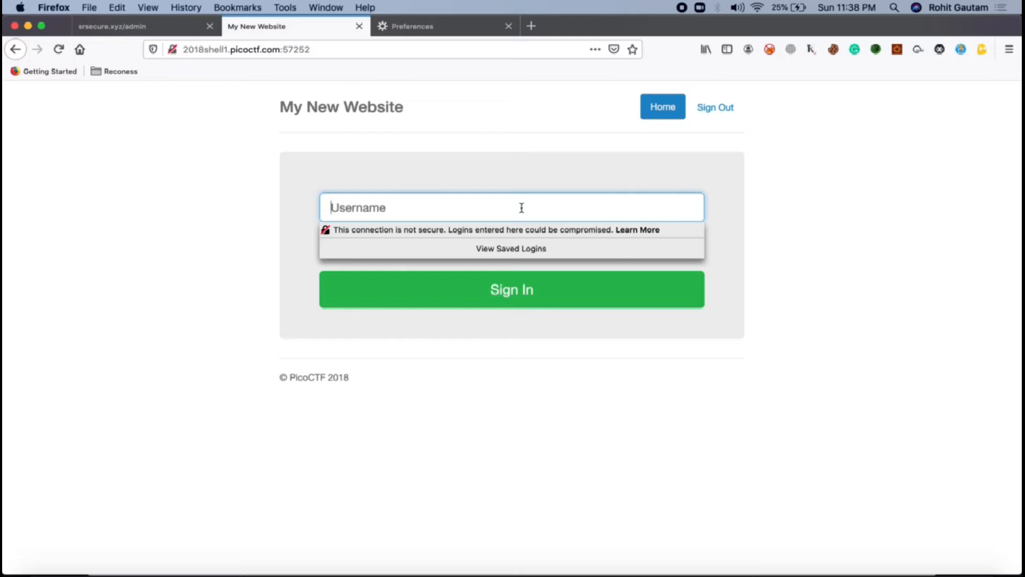
pyautogui.write('admin')
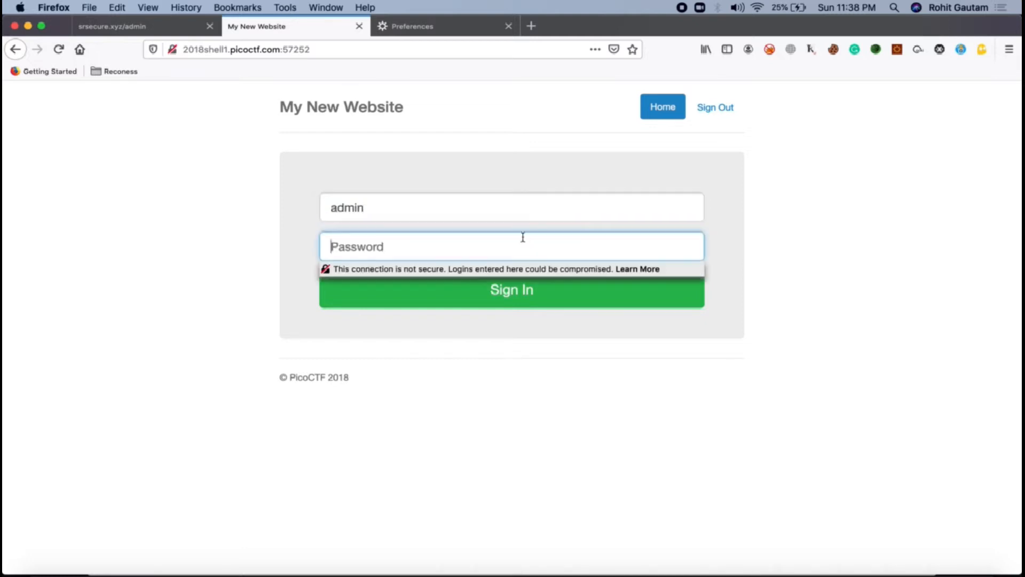
pyautogui.write('admin')
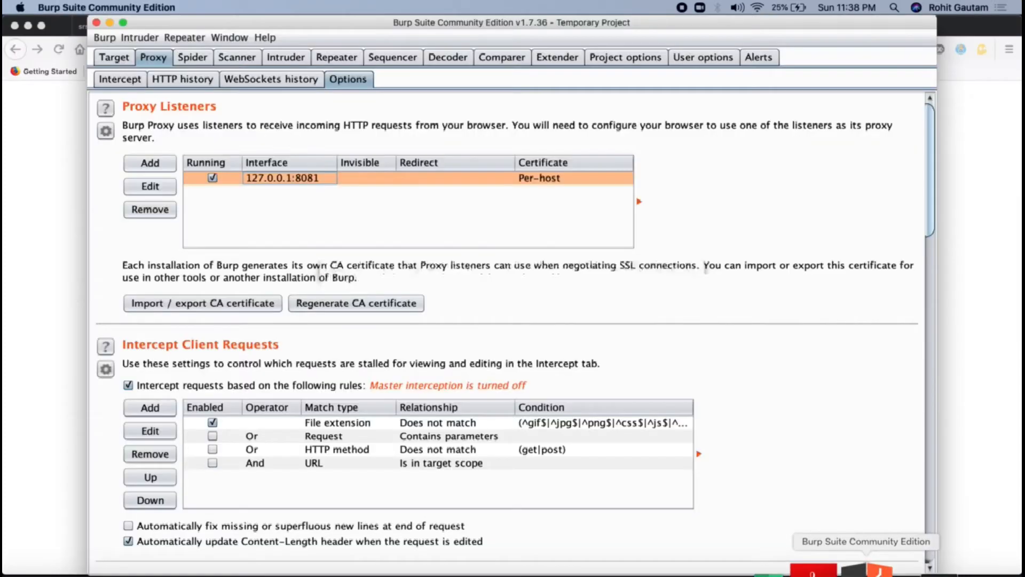
pyautogui.moveTo(254, 198)
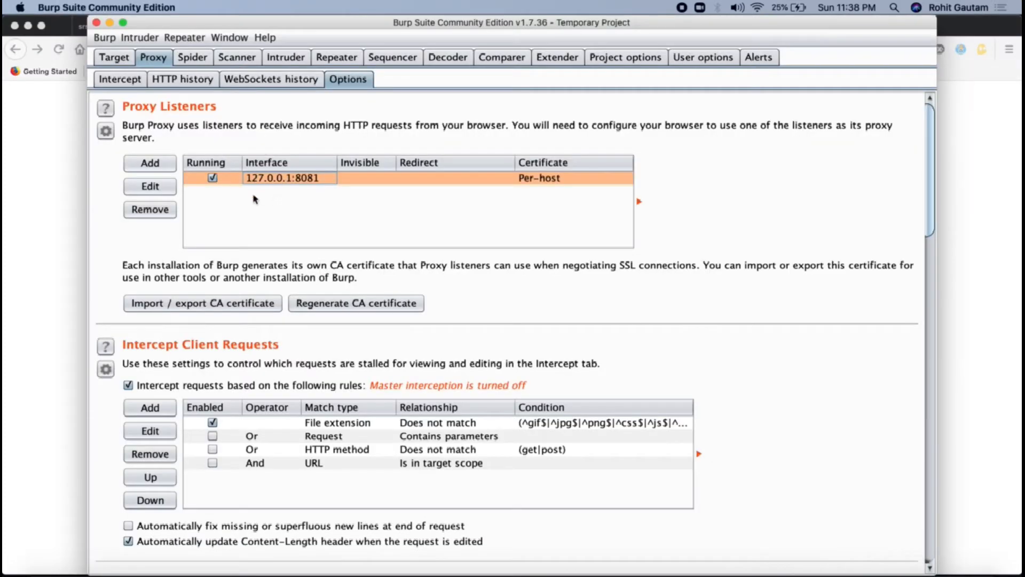
# Confirm the 127.0.0.1:8081 proxy listener is running and submit the admin sign-in.
pyautogui.click(119, 79)
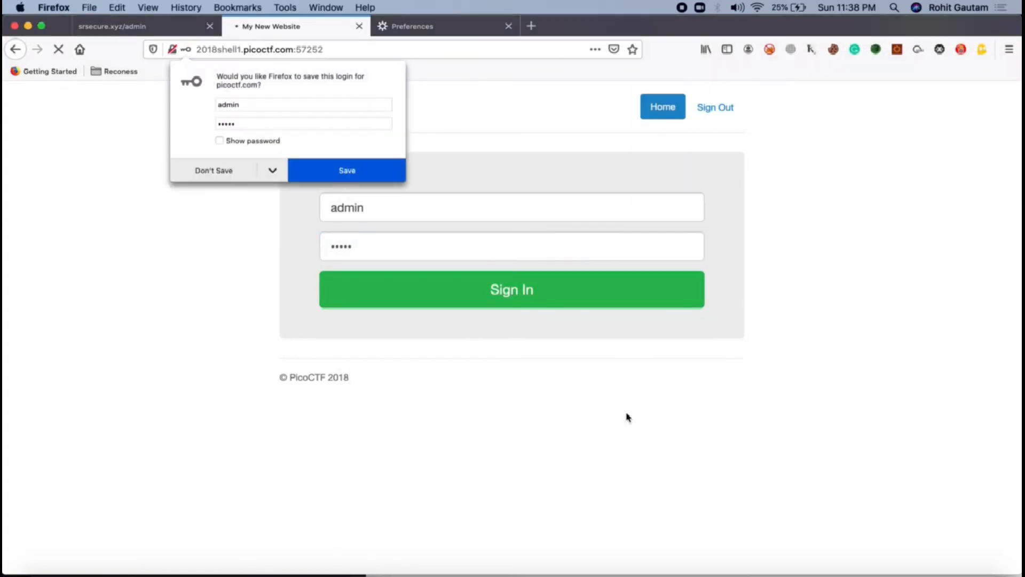
# Decline saving the admin login and switch to Burp's intercepted login POST request.
pyautogui.click(214, 170)
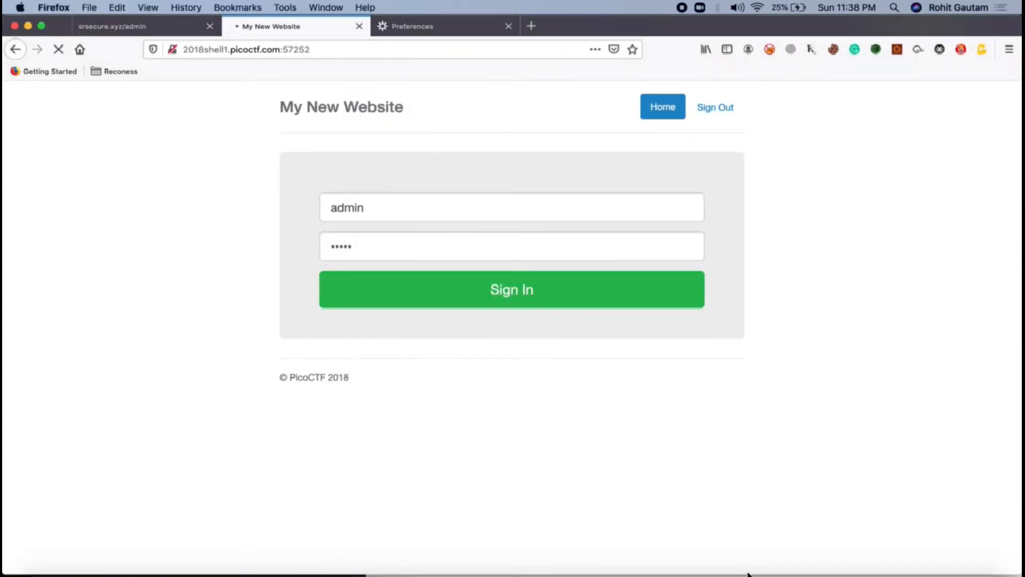
pyautogui.click(511, 289)
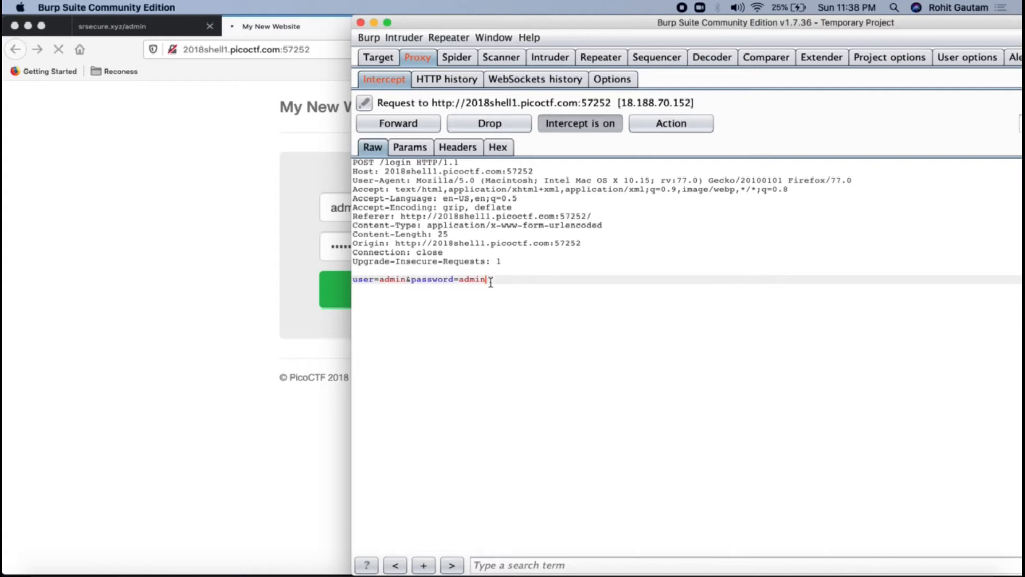
pyautogui.doubleClick(392, 279)
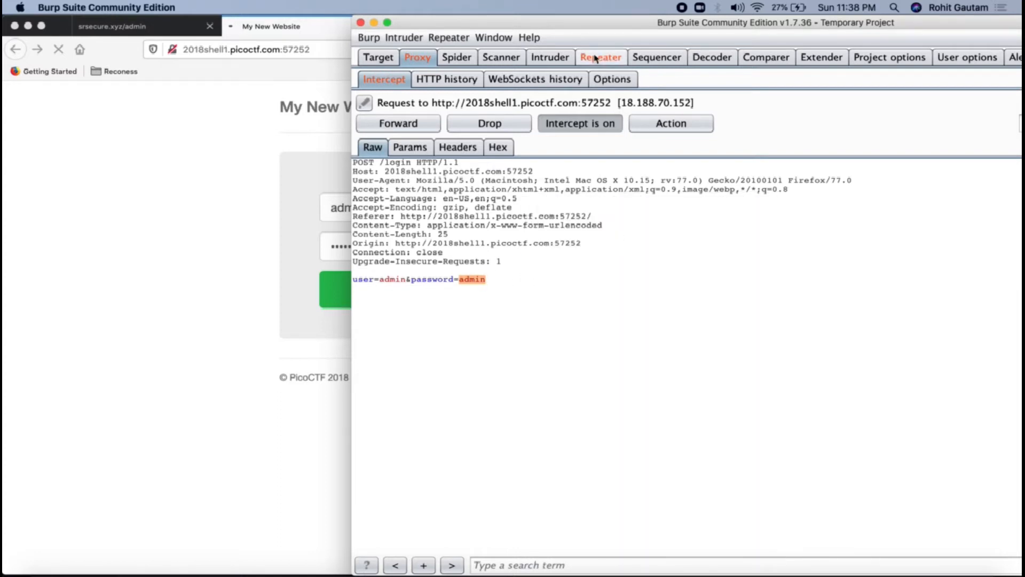
pyautogui.click(601, 57)
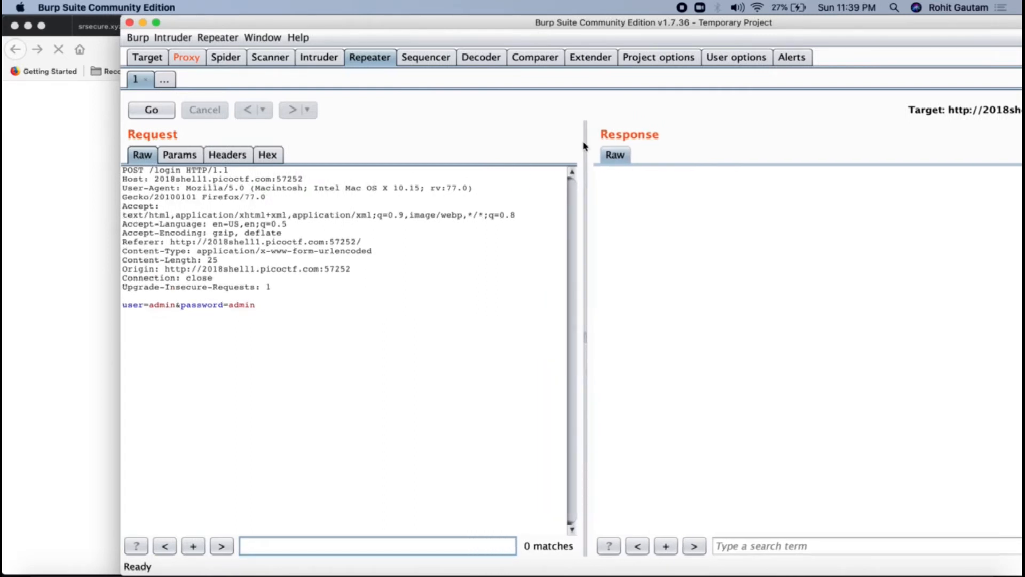
pyautogui.click(186, 57)
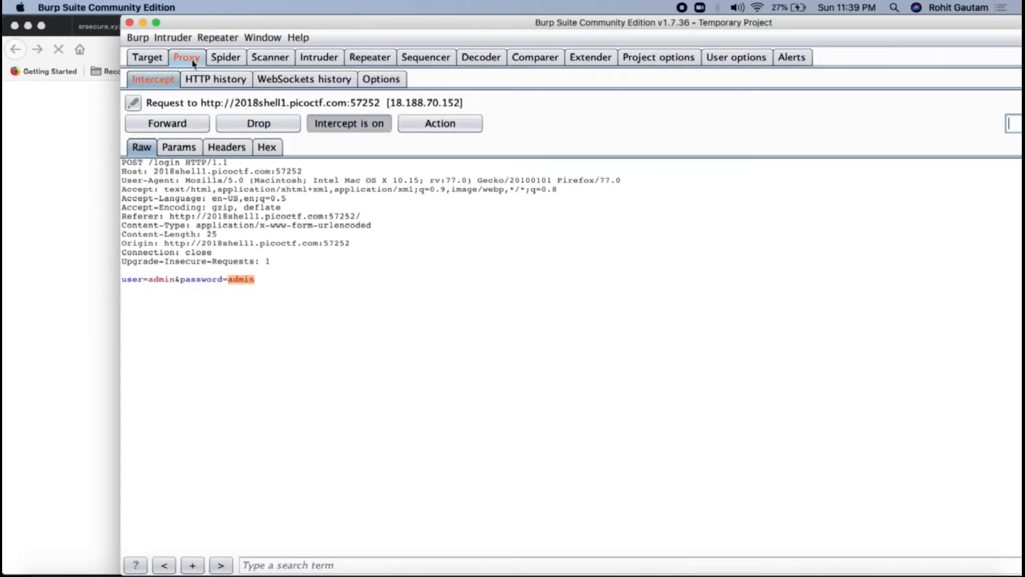
pyautogui.moveTo(74, 185)
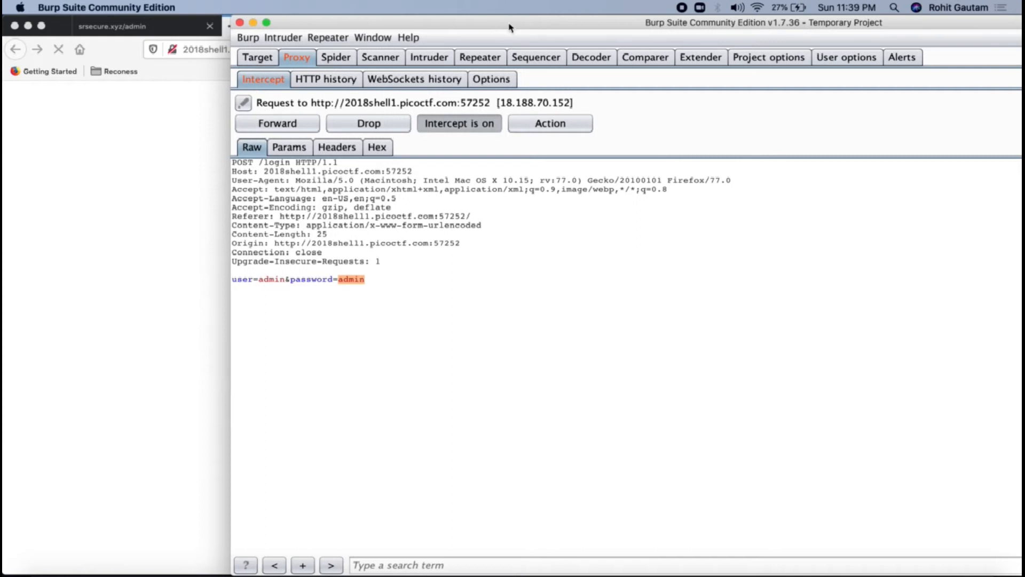
pyautogui.moveTo(247, 190)
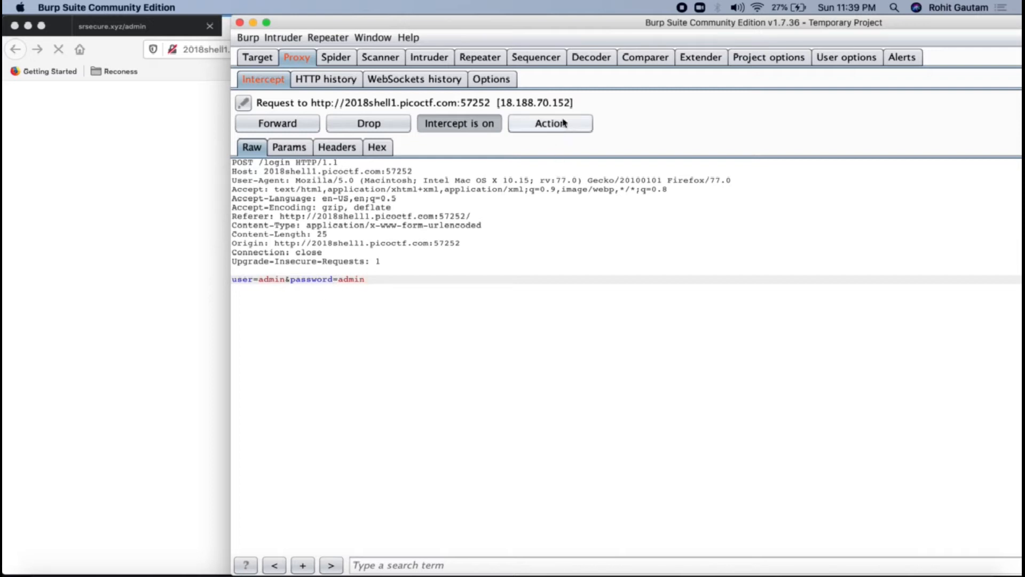
pyautogui.click(550, 123)
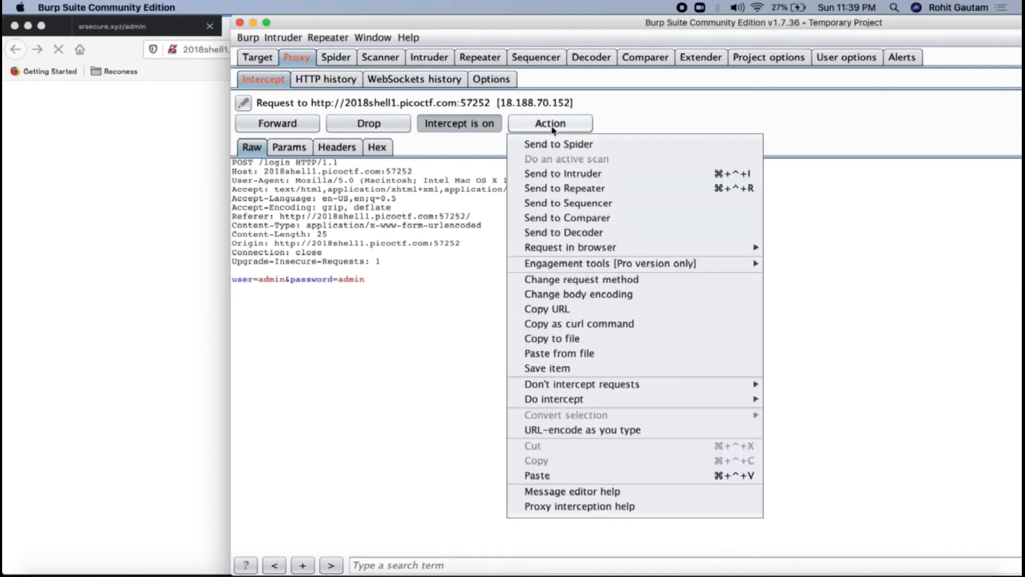
pyautogui.moveTo(554, 399)
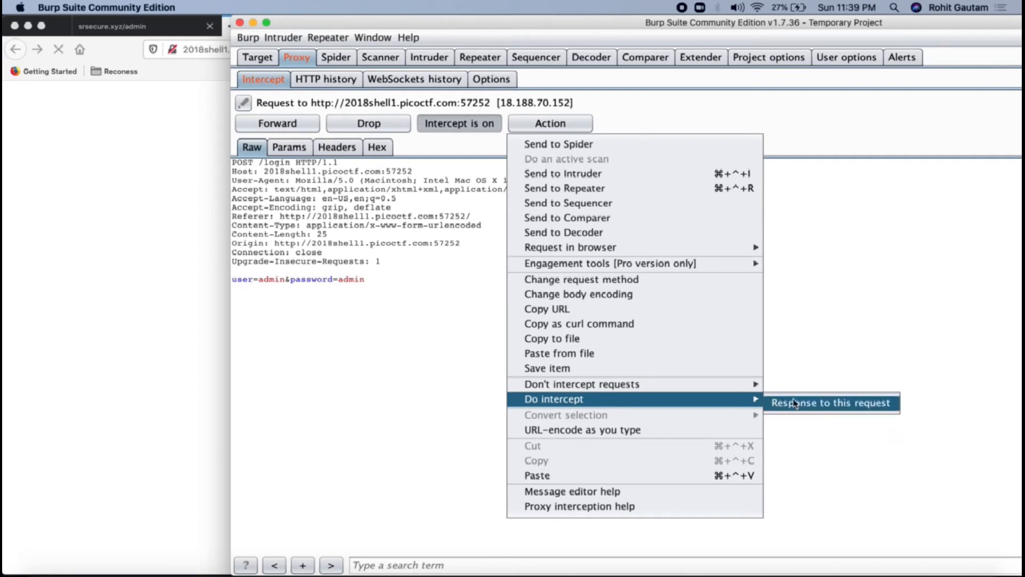
pyautogui.moveTo(336, 284)
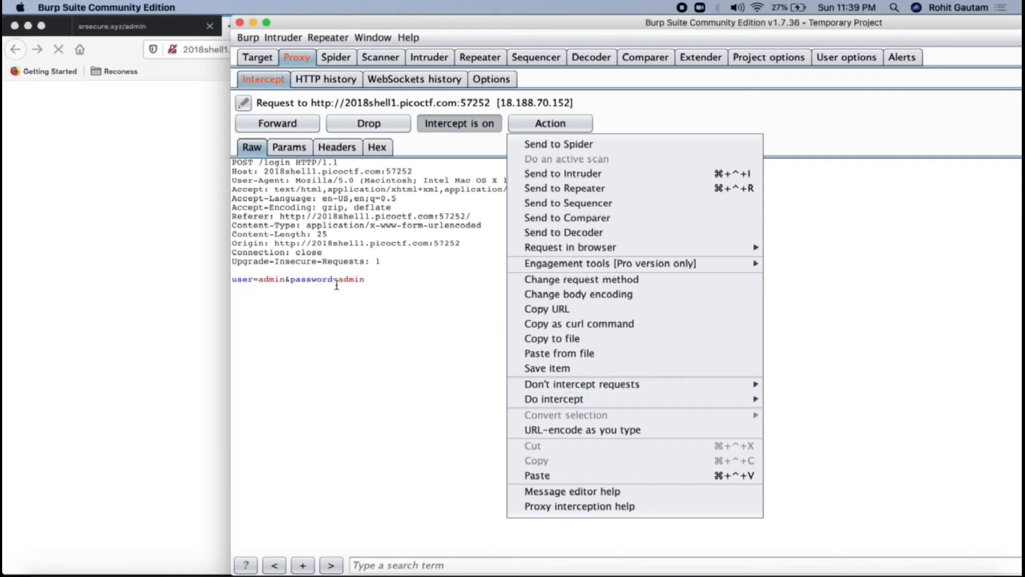
pyautogui.moveTo(650, 331)
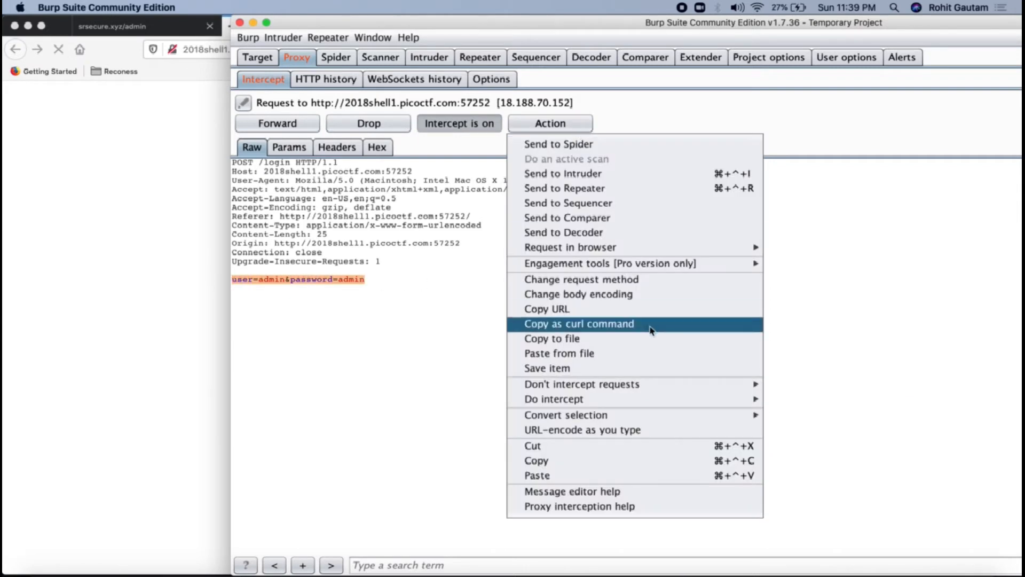
pyautogui.click(579, 323)
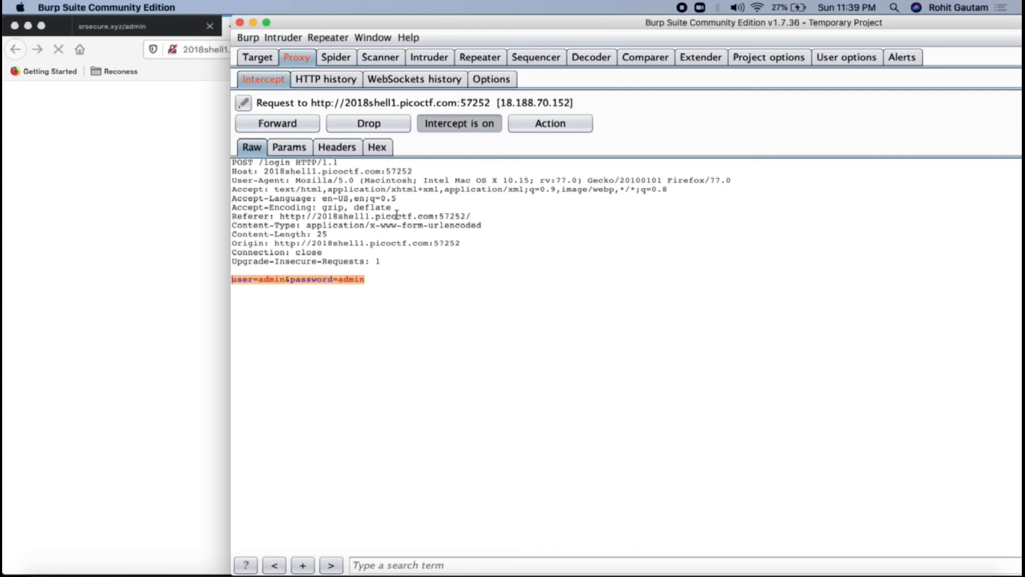
# Forward the admin login request plus the queued Grammarly and Google Docs requests.
pyautogui.click(276, 122)
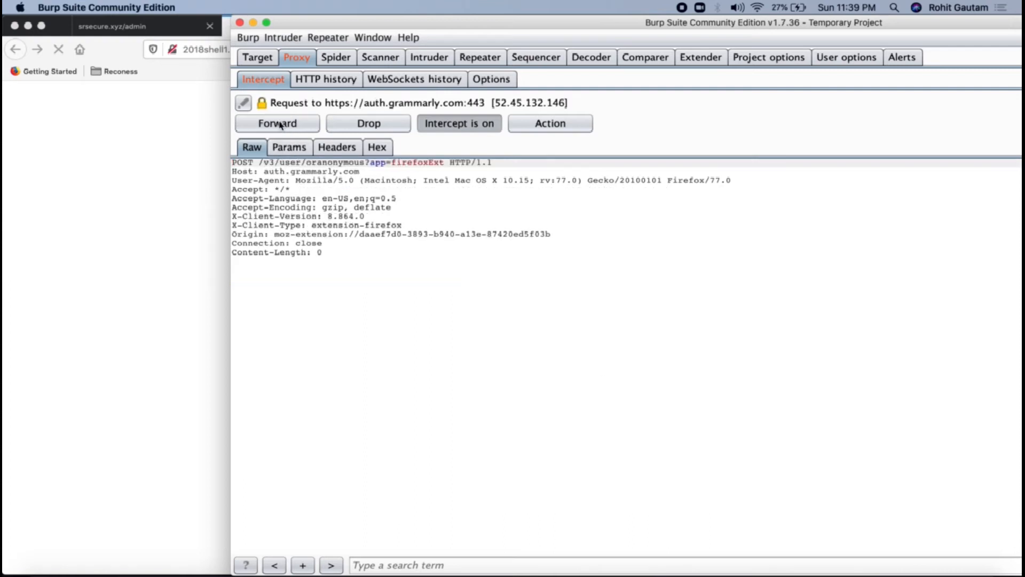
pyautogui.moveTo(365, 108)
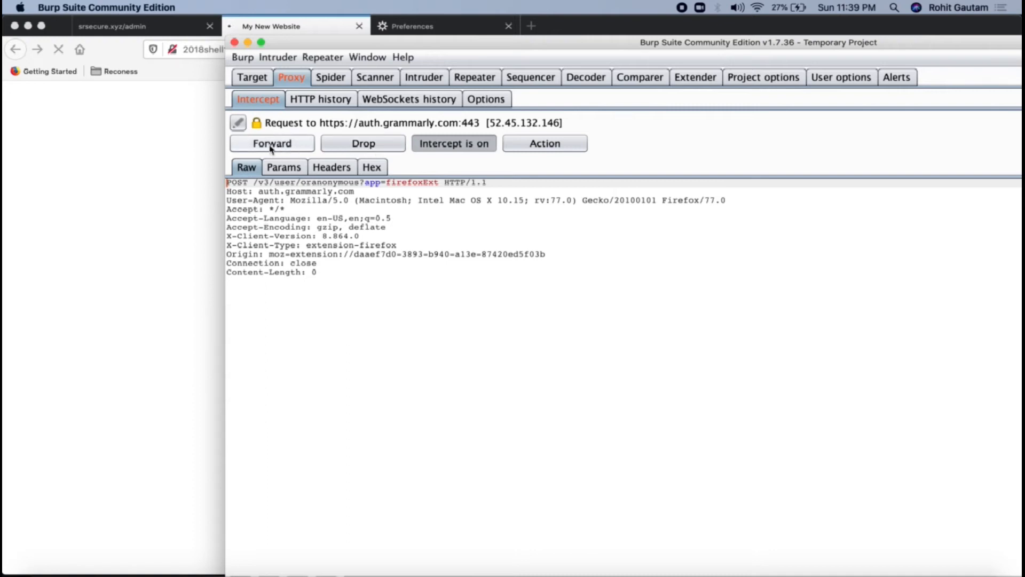
pyautogui.click(272, 143)
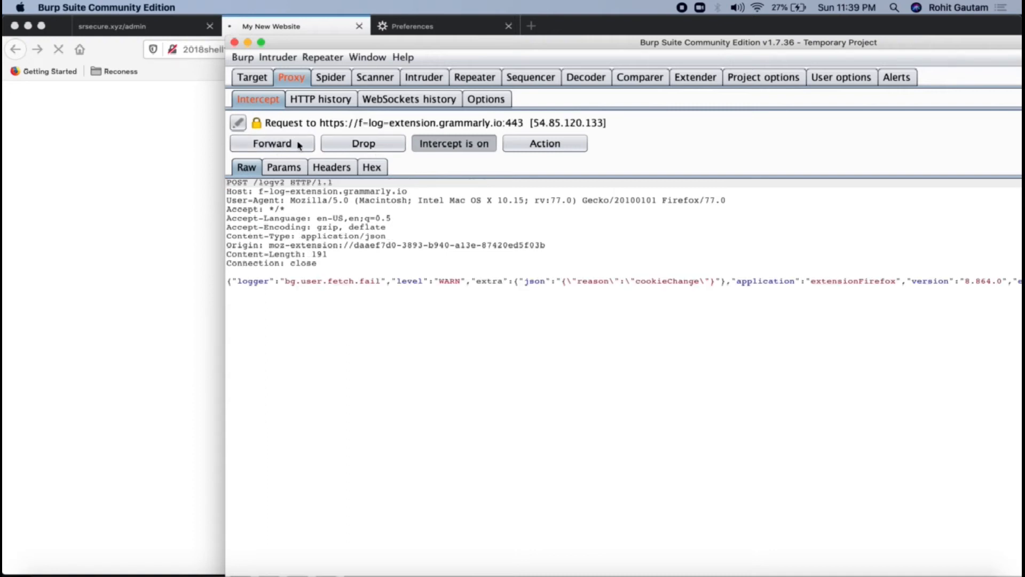
pyautogui.click(271, 143)
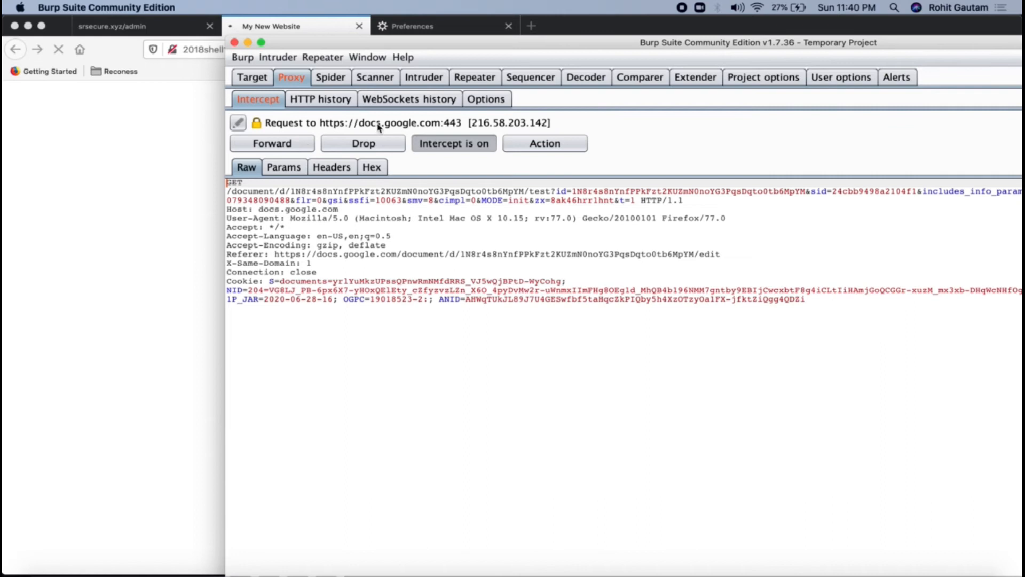
pyautogui.click(272, 143)
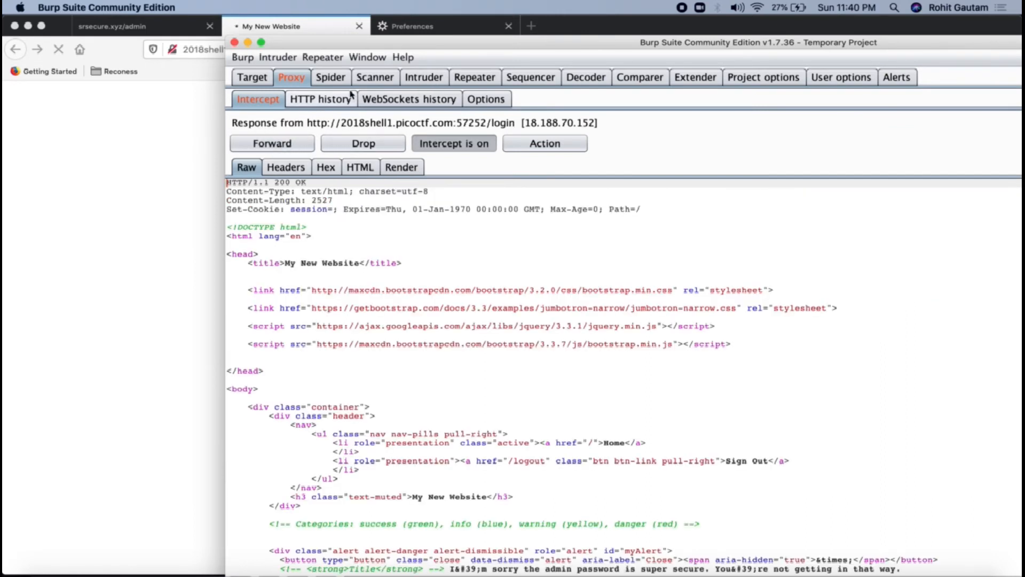
pyautogui.moveTo(389, 130)
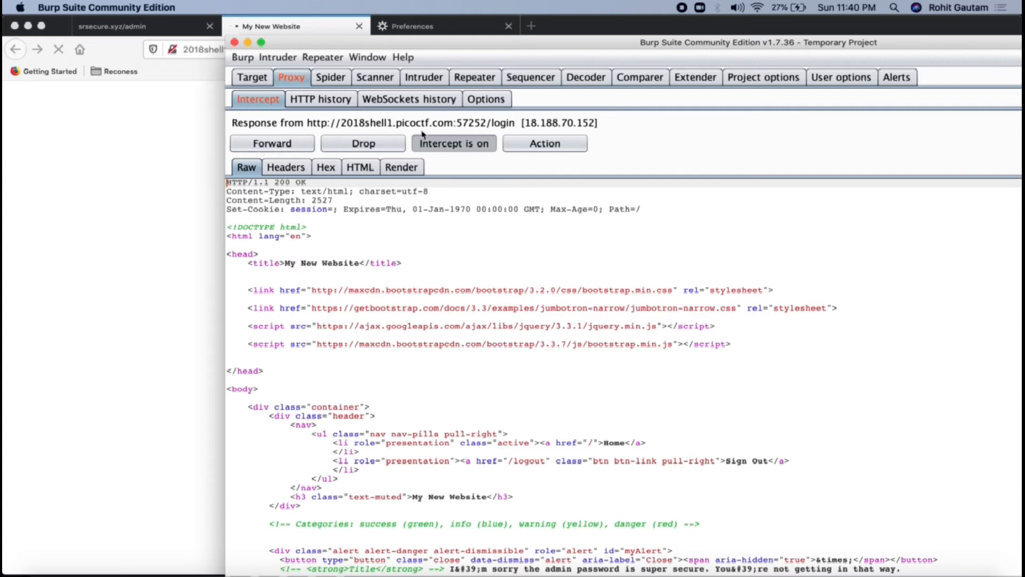
# Read the intercepted 200 OK login response and forward it to the browser.
pyautogui.scroll(-3)
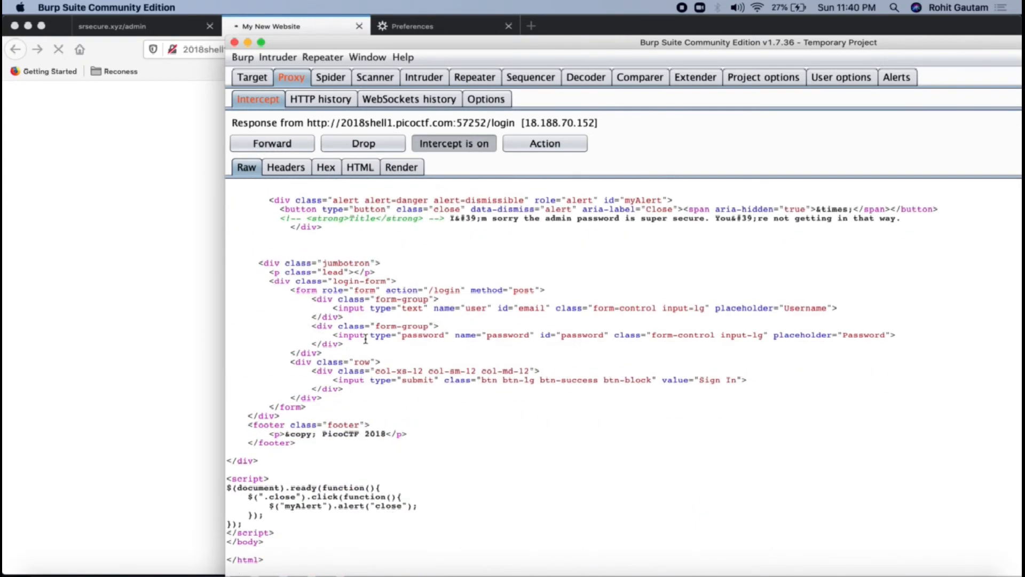
pyautogui.moveTo(374, 275)
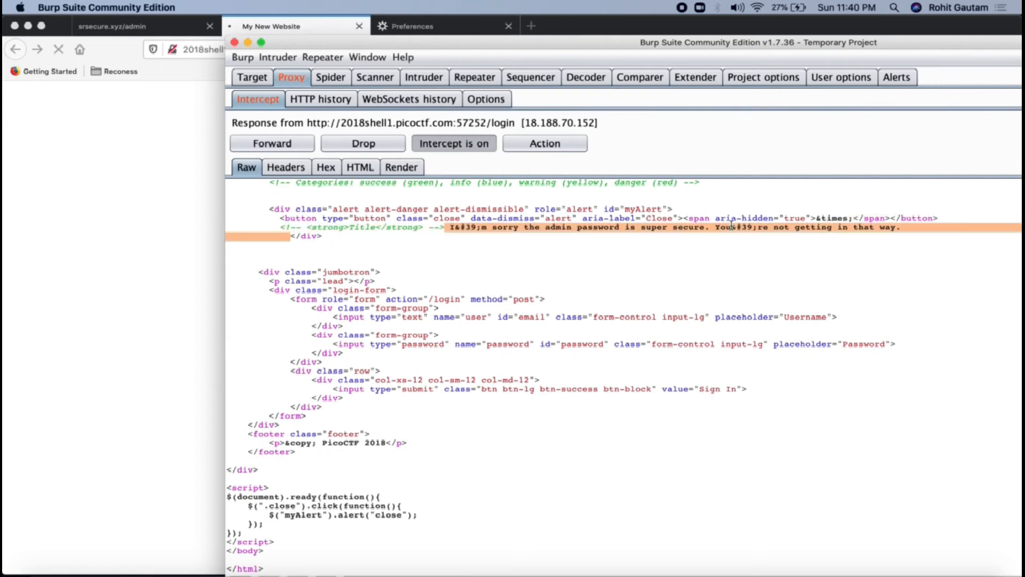
pyautogui.scroll(3)
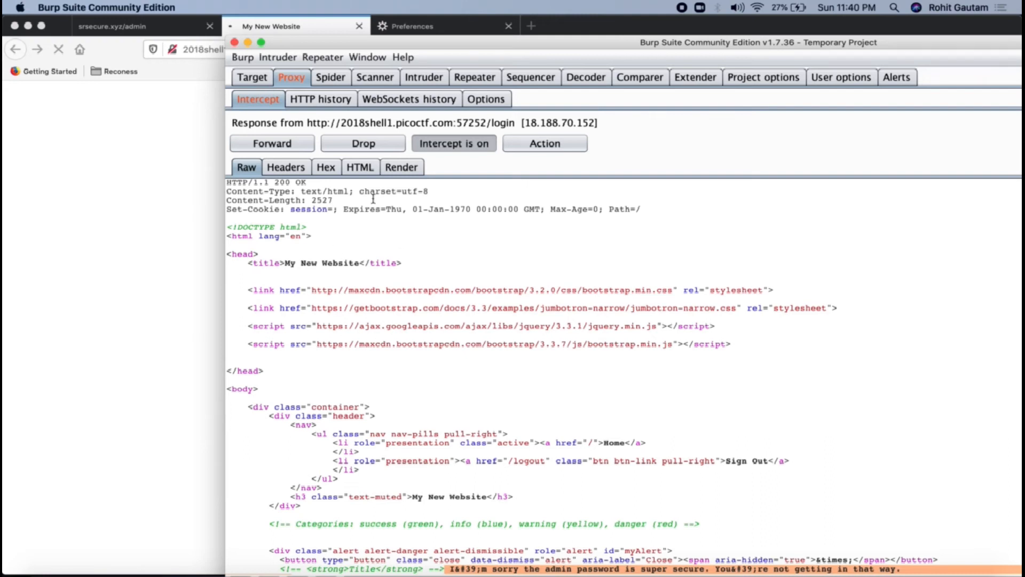
pyautogui.click(453, 143)
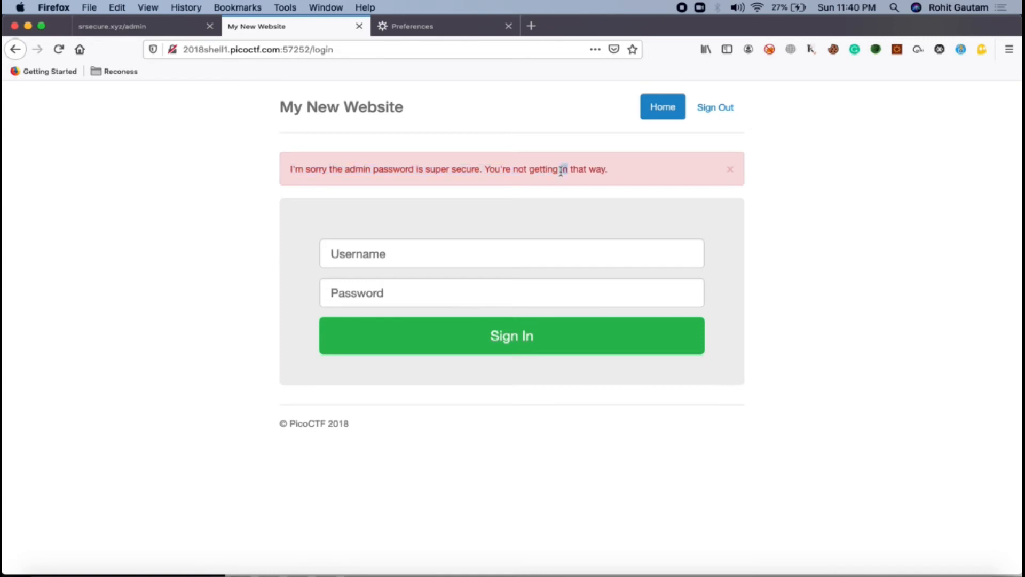
pyautogui.click(512, 253)
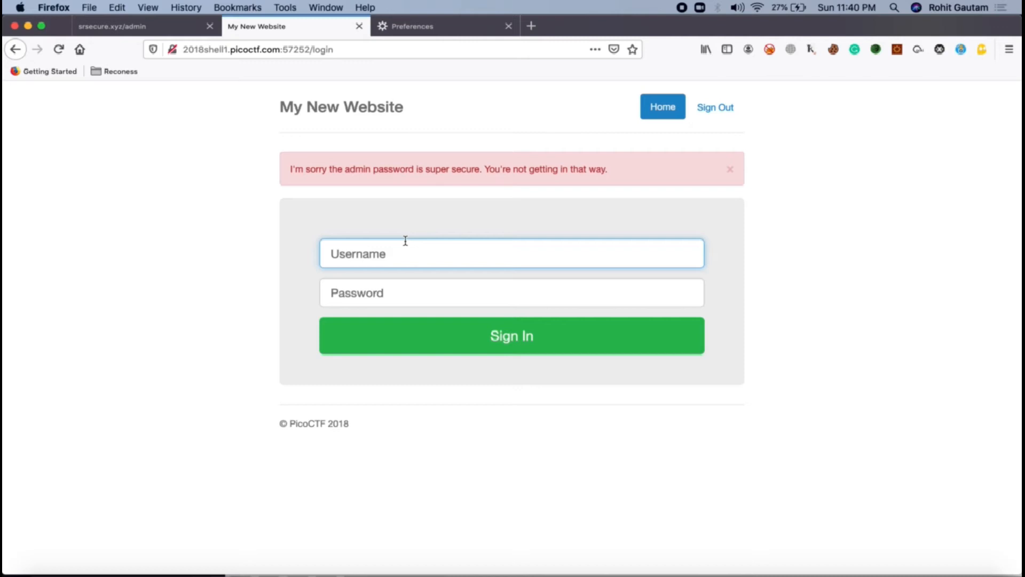
pyautogui.click(512, 254)
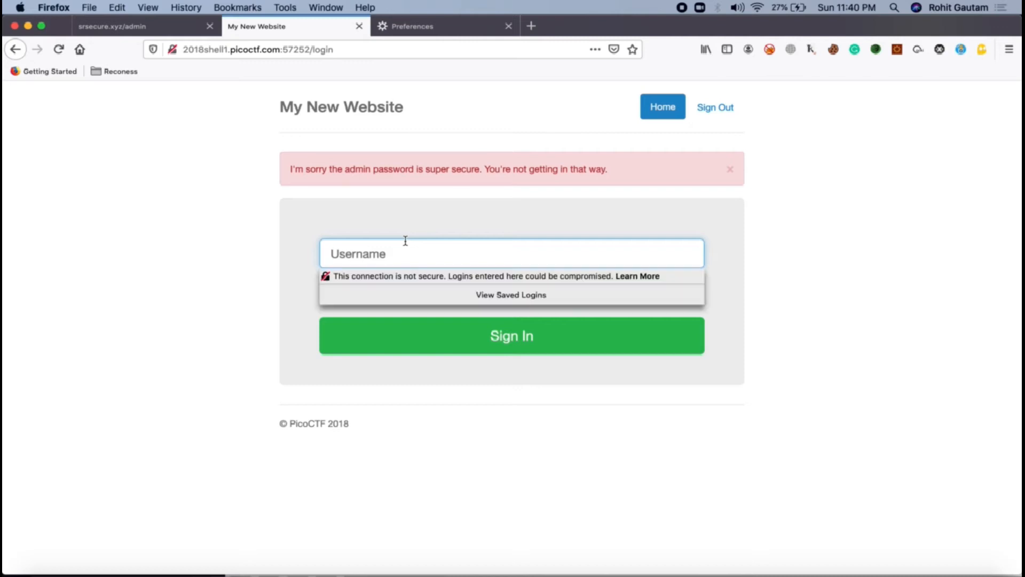
pyautogui.write('rohit')
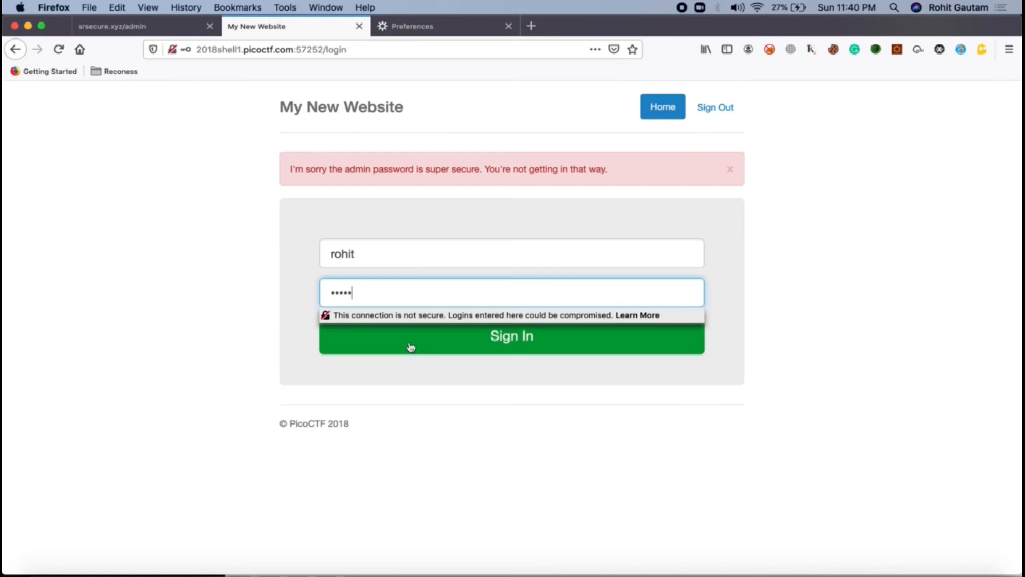
pyautogui.click(511, 335)
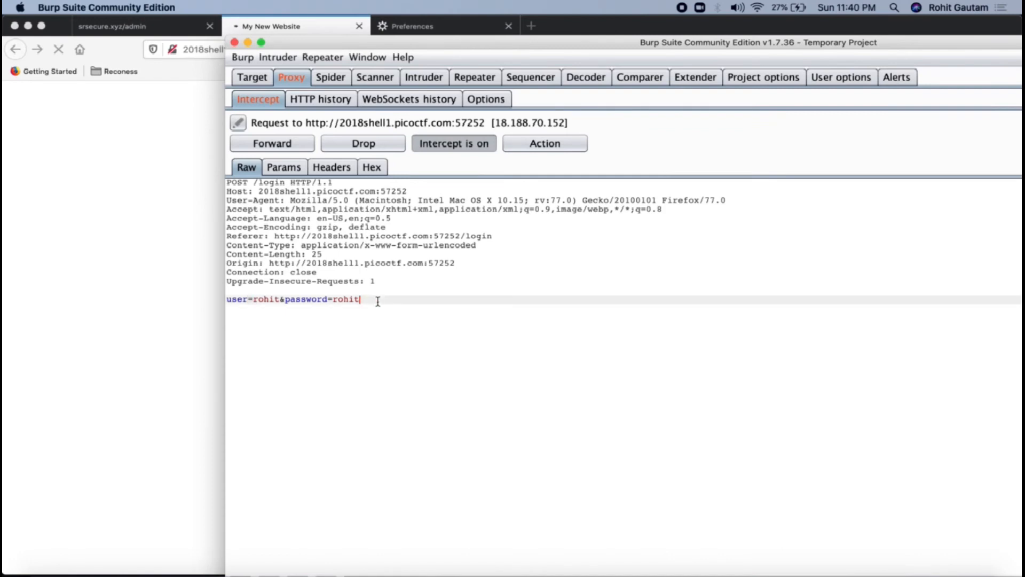
# Inspect the intercepted rohit request in Burp and forward it with the cloudfront request.
pyautogui.click(544, 143)
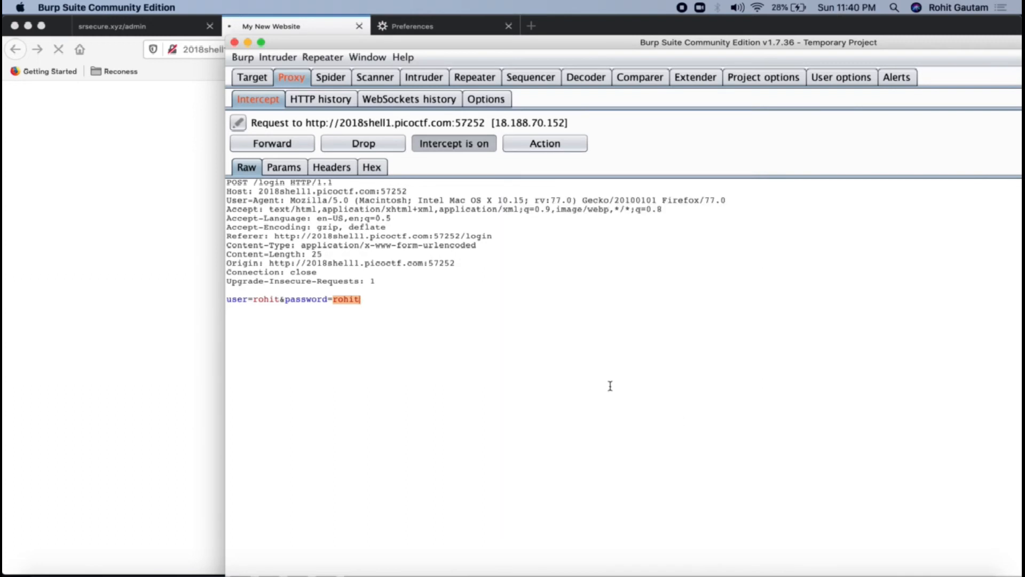
pyautogui.click(272, 143)
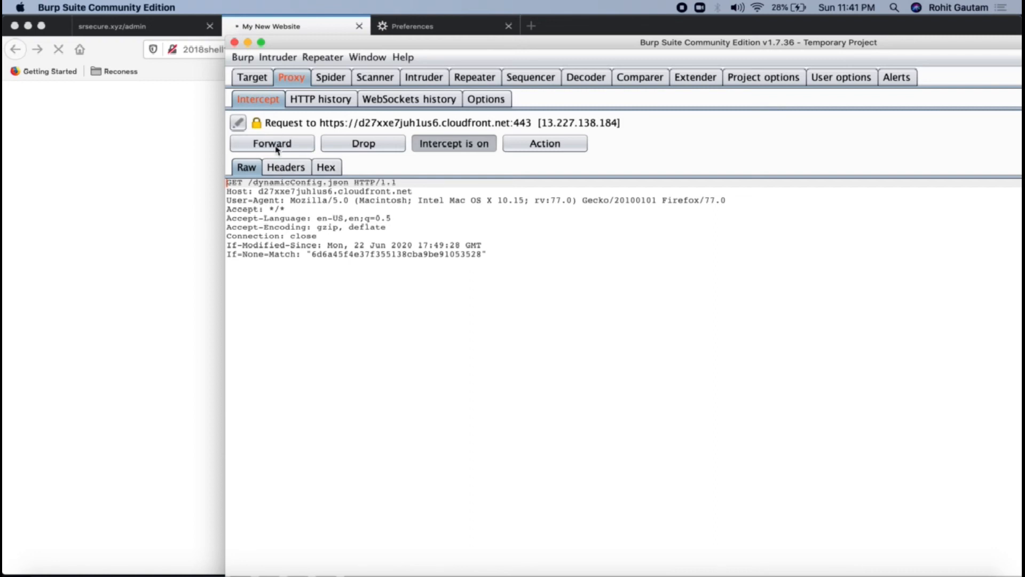
pyautogui.click(271, 143)
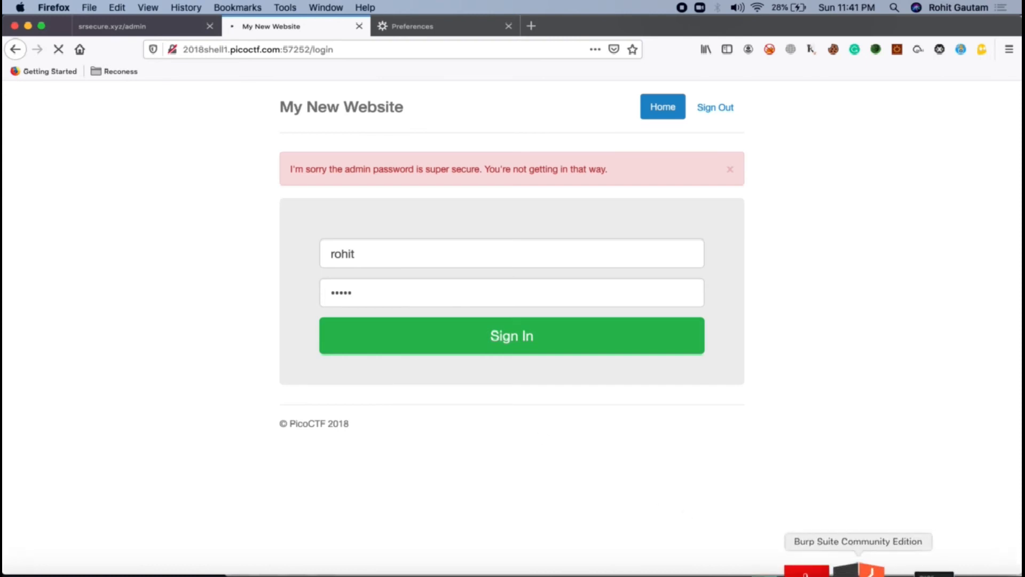
# Forward the 302 login response setting admin=True, then forward the GET /flag request.
pyautogui.click(511, 336)
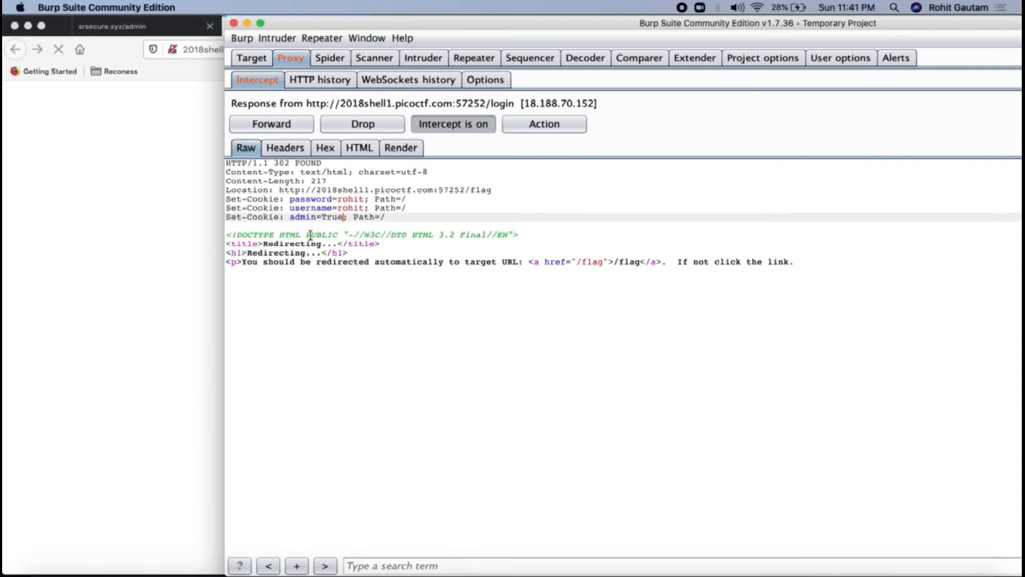
pyautogui.click(270, 124)
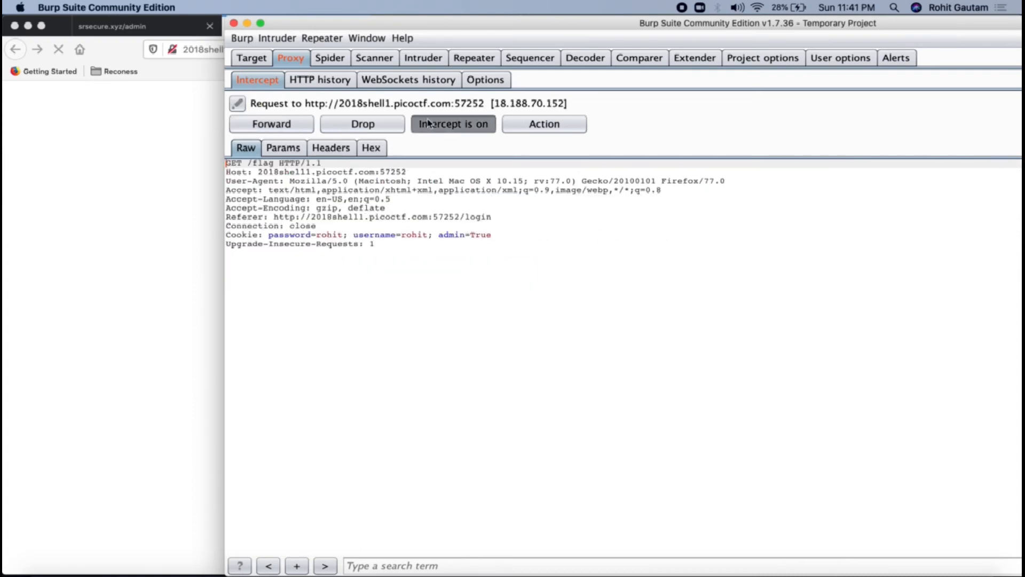
pyautogui.click(270, 123)
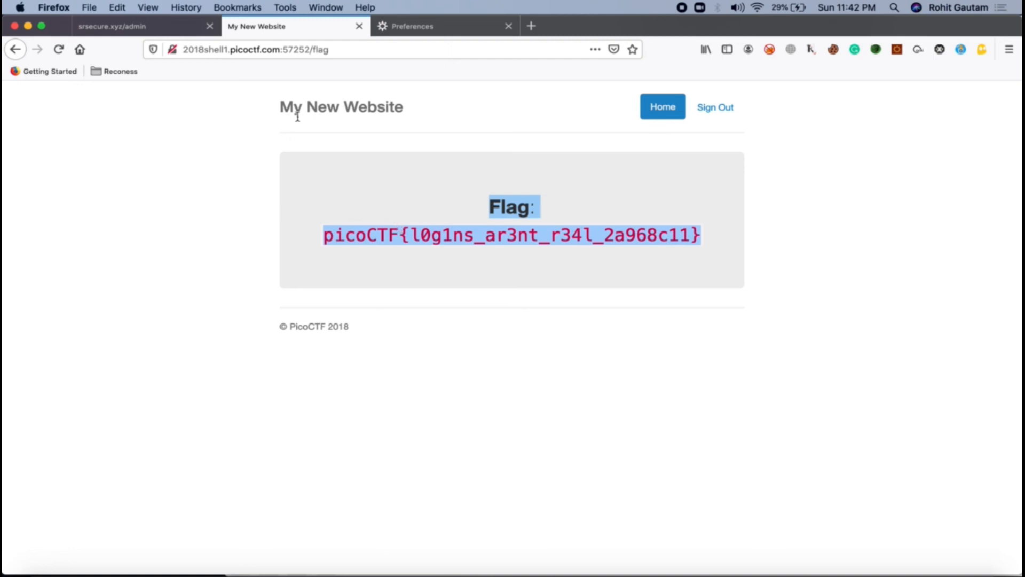
pyautogui.moveTo(311, 298)
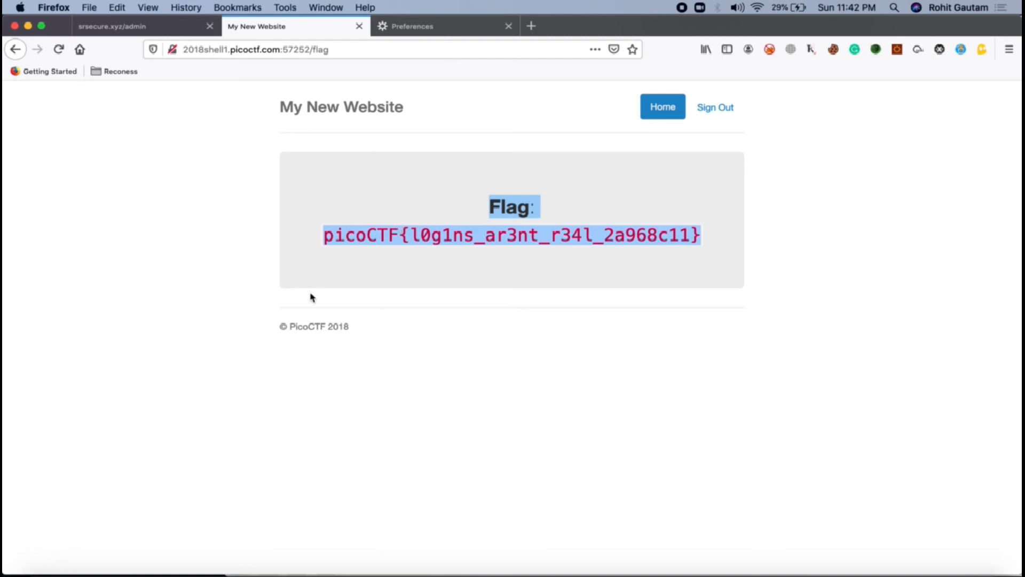
# View the flag page result and briefly check the site's tracking protection panel.
pyautogui.click(399, 221)
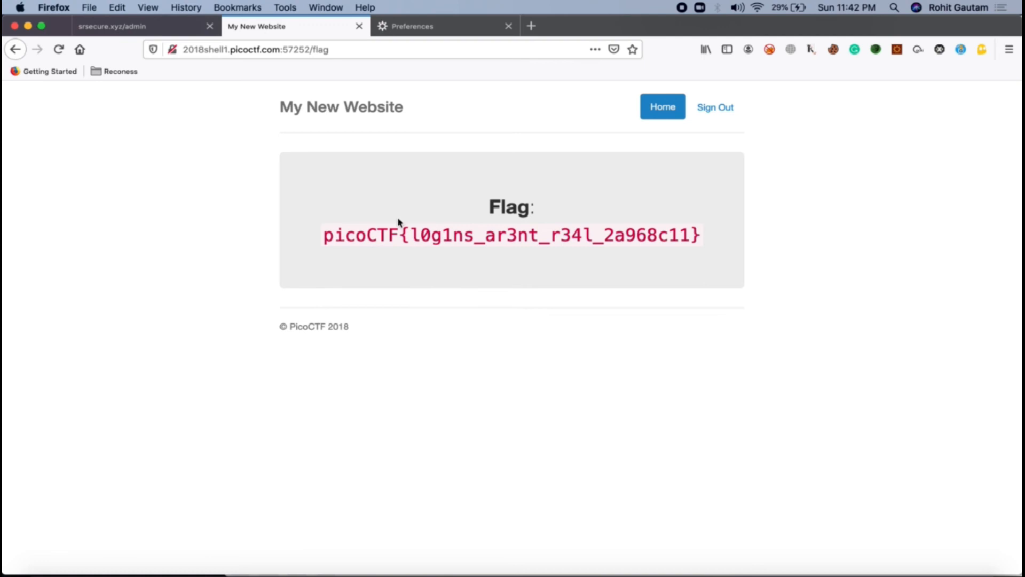
pyautogui.click(152, 49)
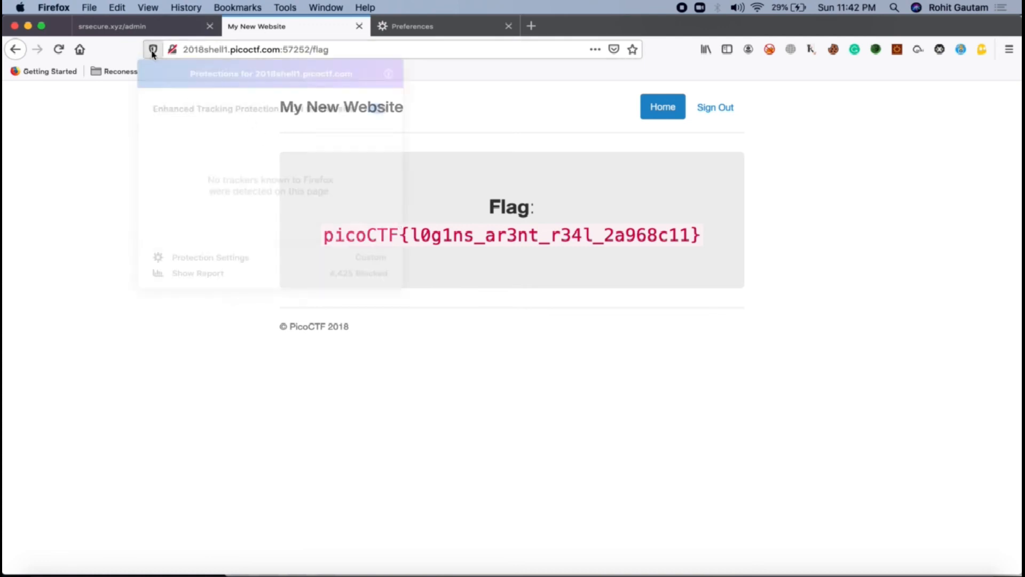
pyautogui.click(153, 50)
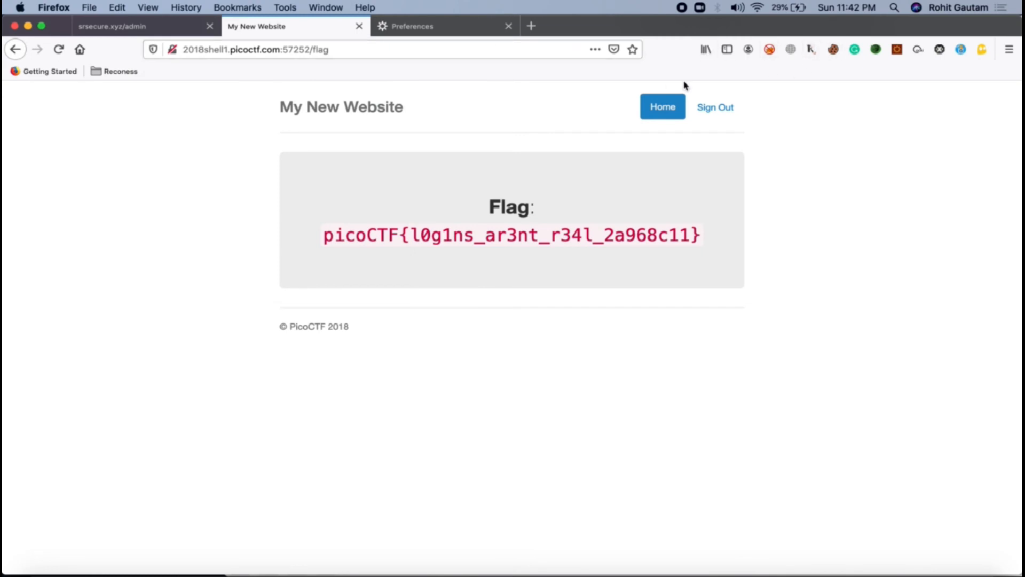
pyautogui.moveTo(804, 64)
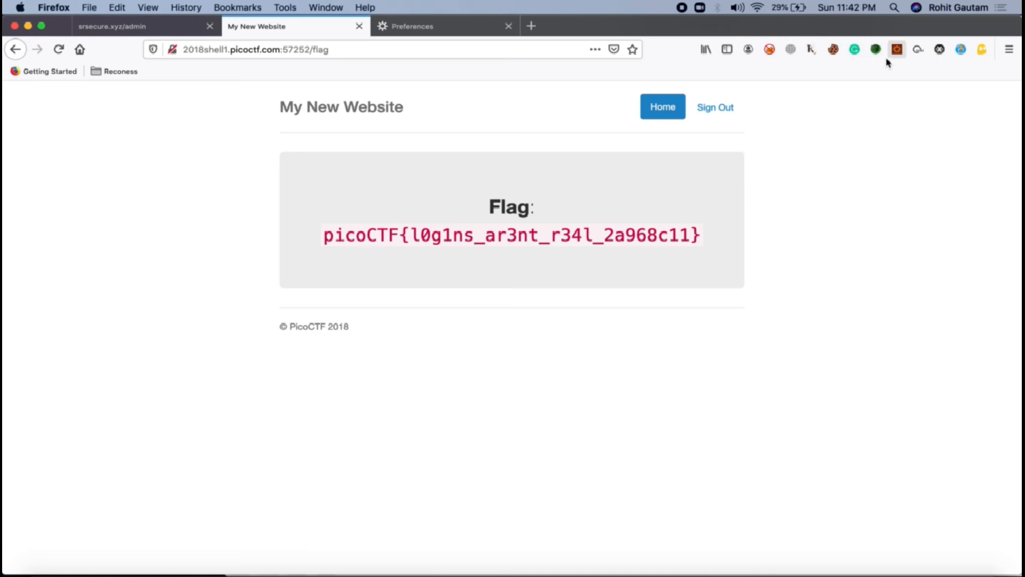
# Check the page's cookies, resend the login form and sign in again as rohit.
pyautogui.click(832, 49)
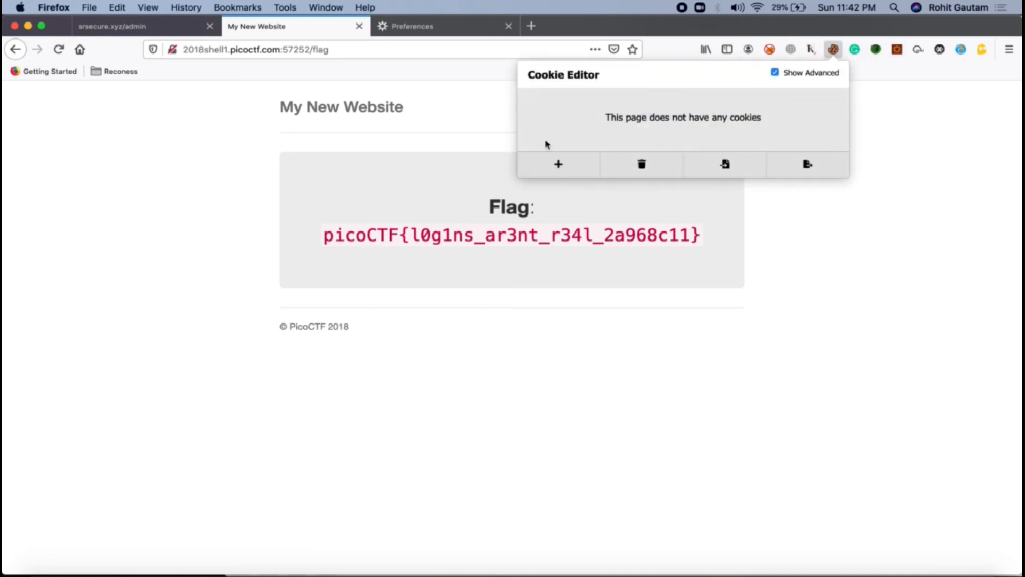
pyautogui.moveTo(38, 50)
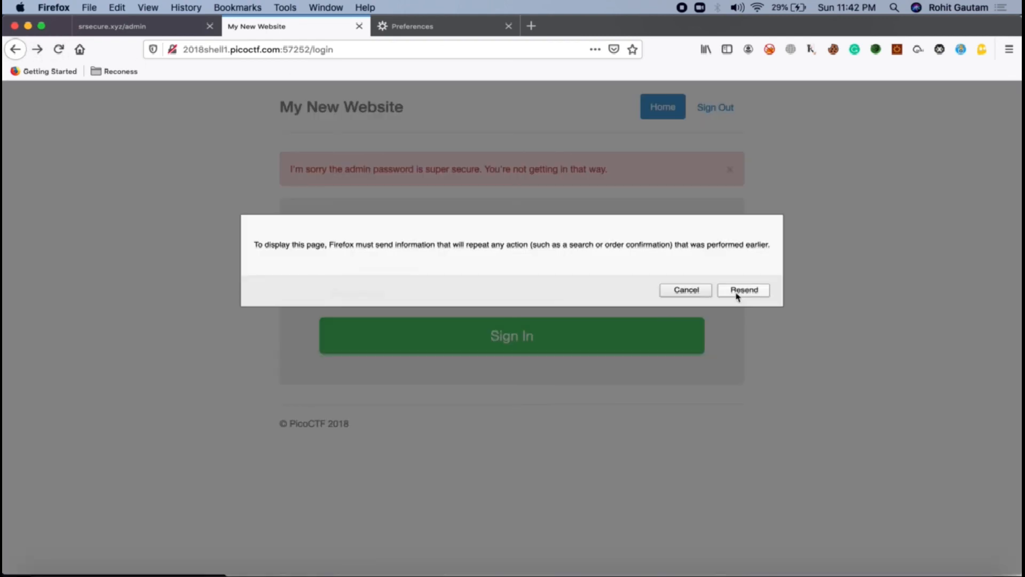
pyautogui.click(743, 290)
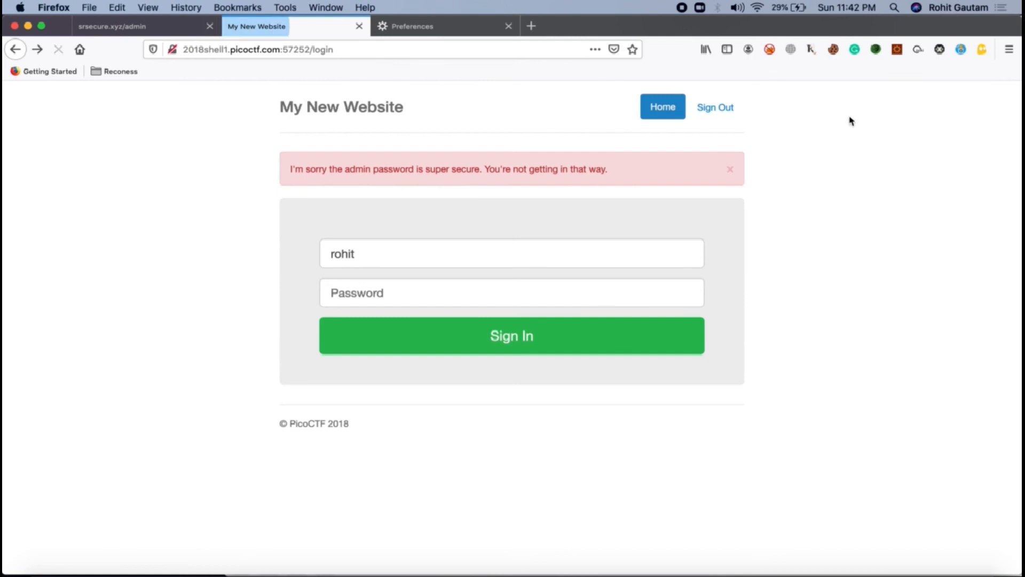
pyautogui.click(919, 49)
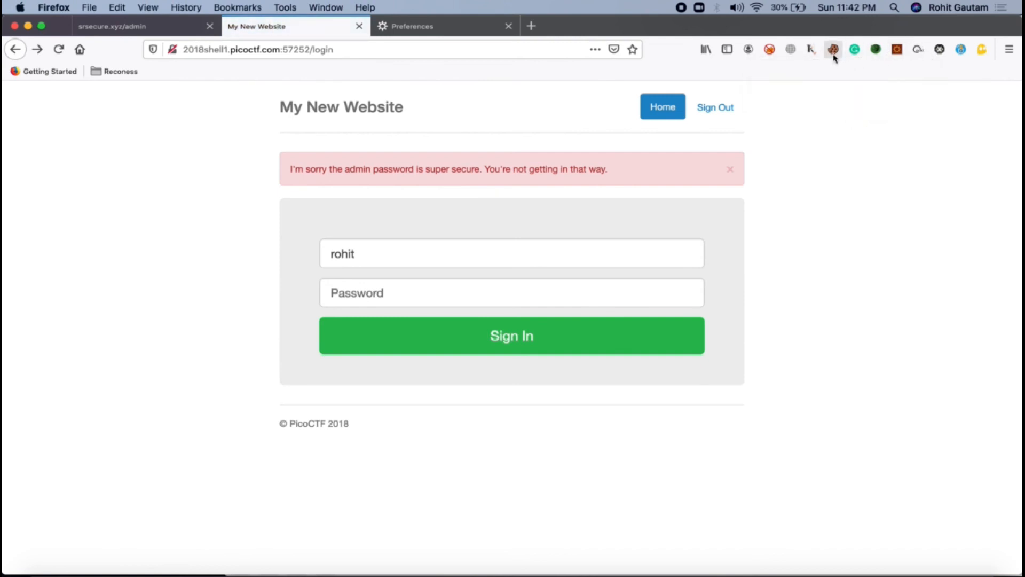
pyautogui.click(833, 49)
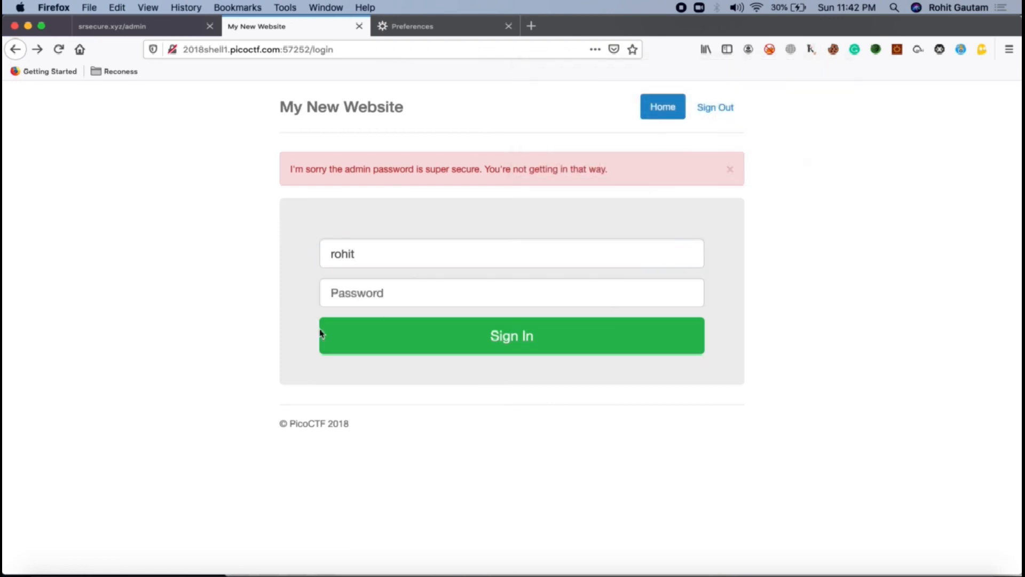
pyautogui.click(512, 335)
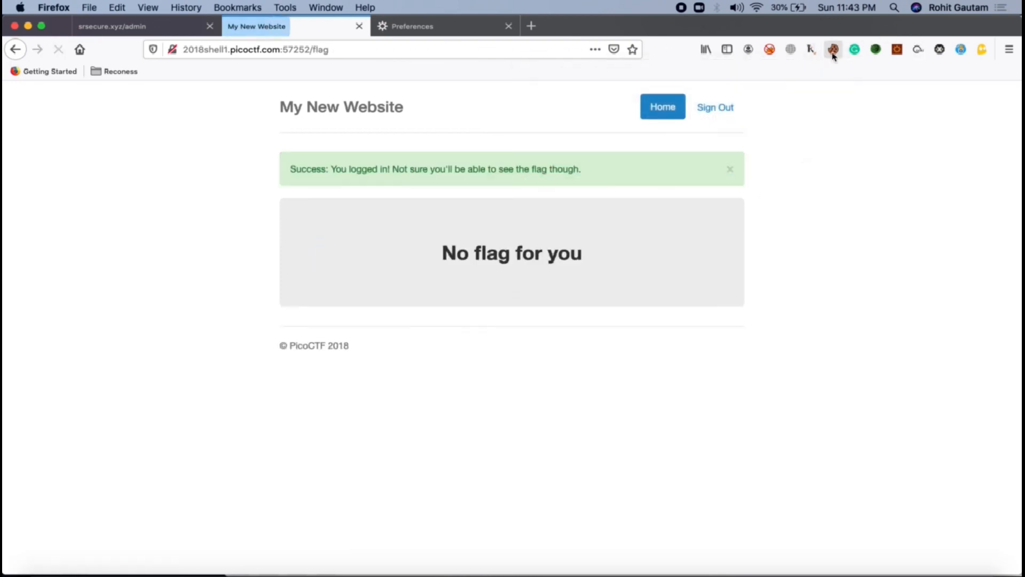
# Bring up the site's cookie list and expand the admin cookie's details.
pyautogui.click(834, 49)
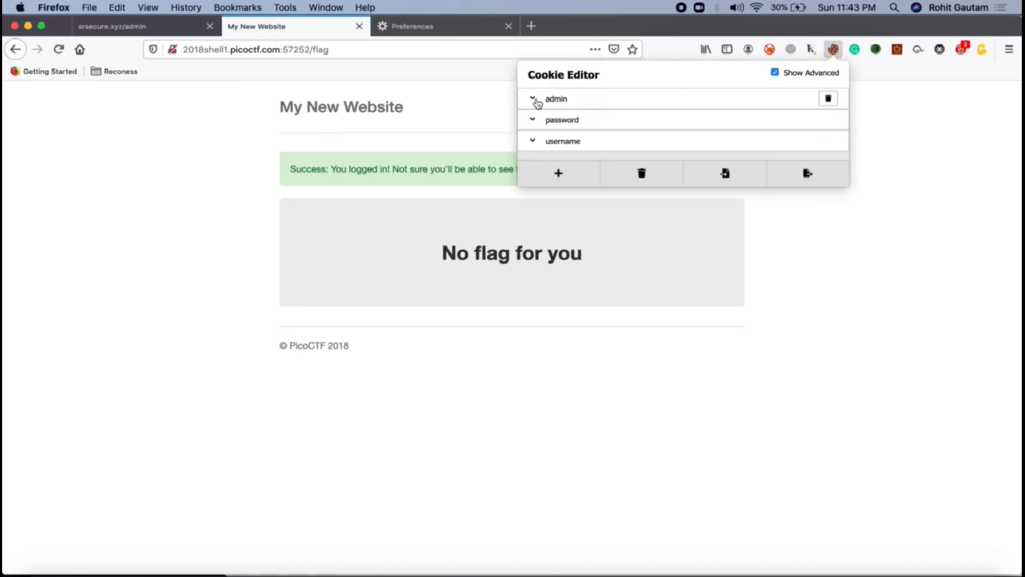
pyautogui.click(532, 98)
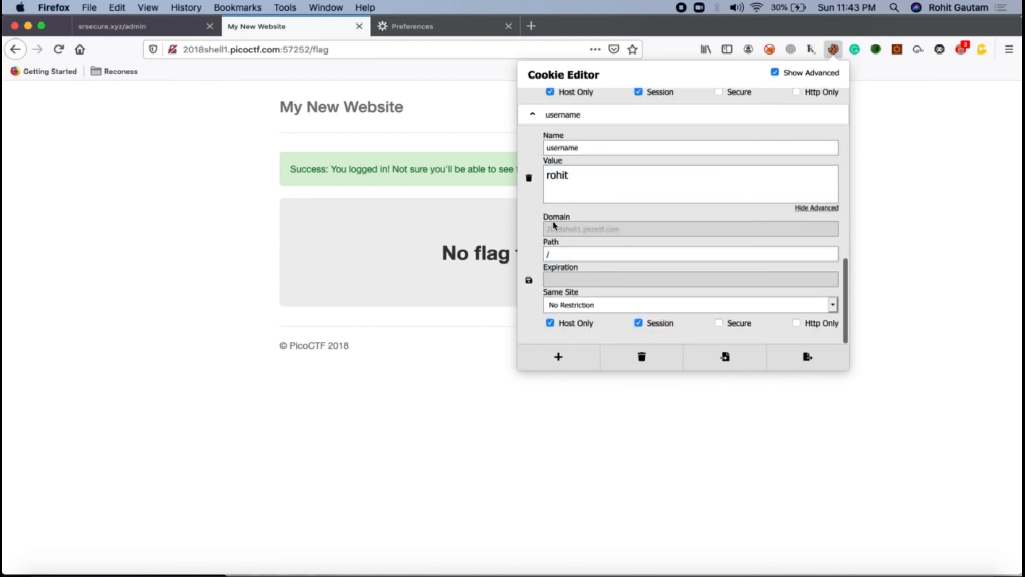
pyautogui.scroll(-3)
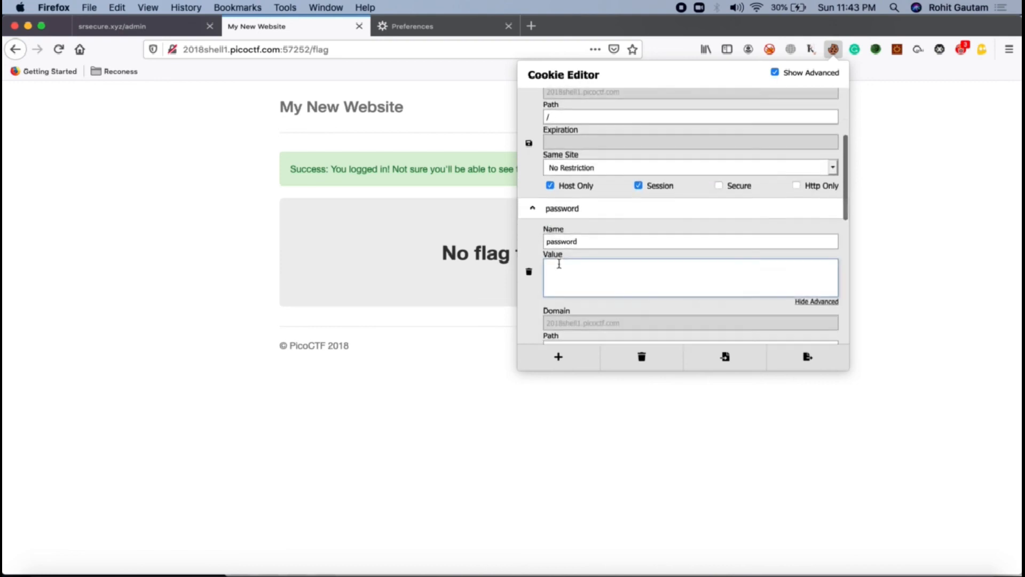
pyautogui.scroll(-3)
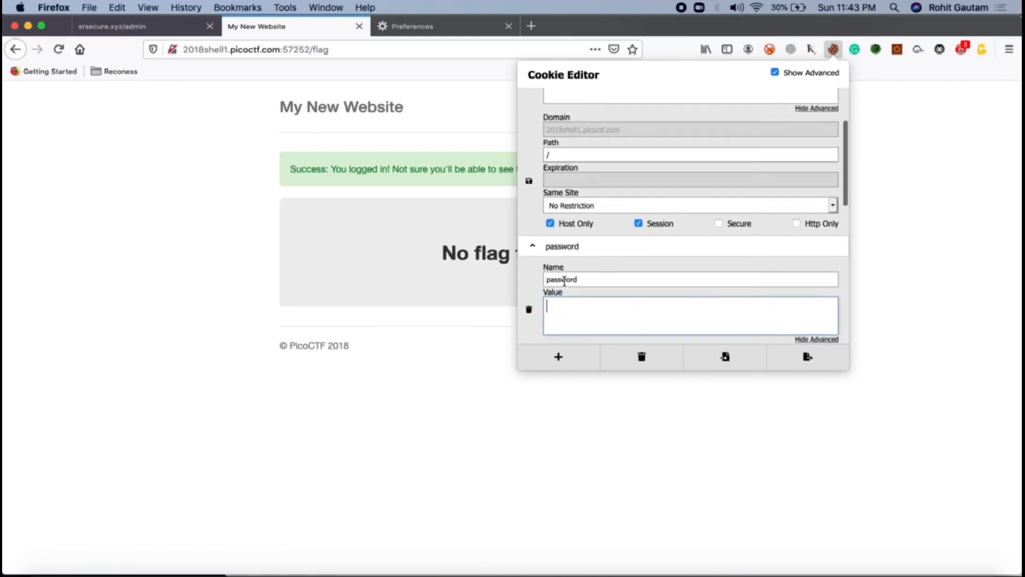
pyautogui.scroll(-3)
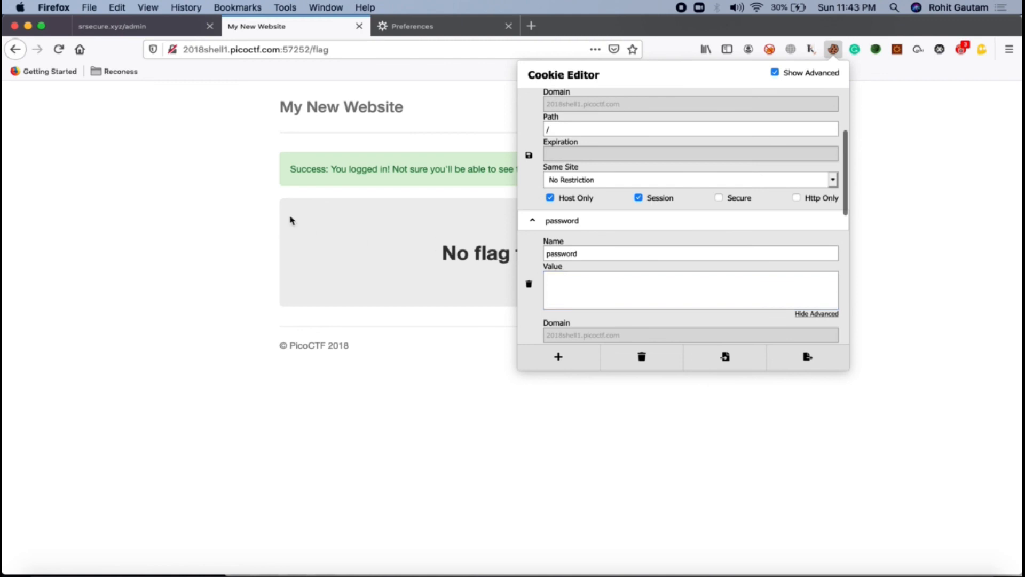
pyautogui.scroll(3)
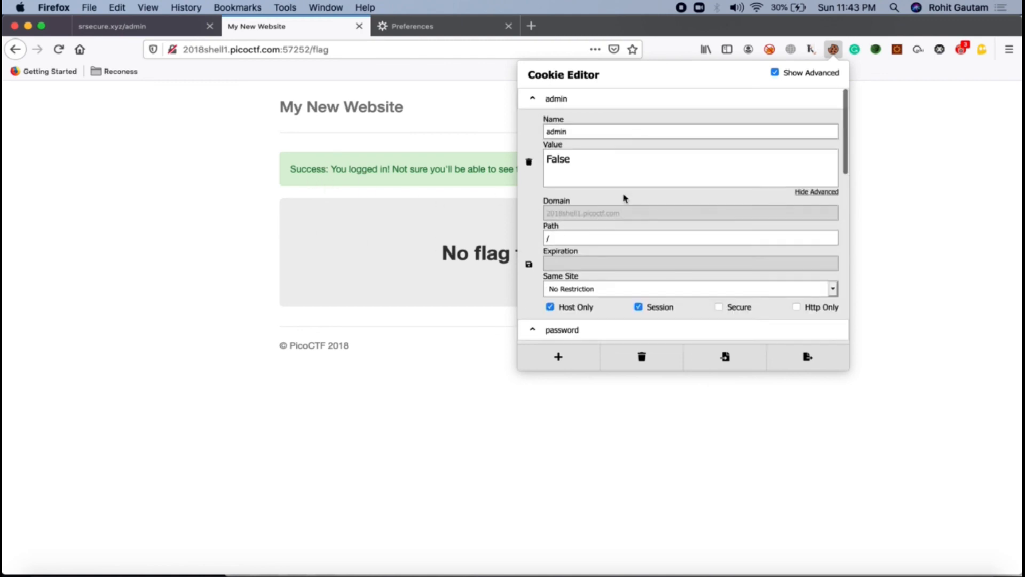
# Replace the admin cookie's False value with True, save it and dismiss the editor.
pyautogui.doubleClick(557, 159)
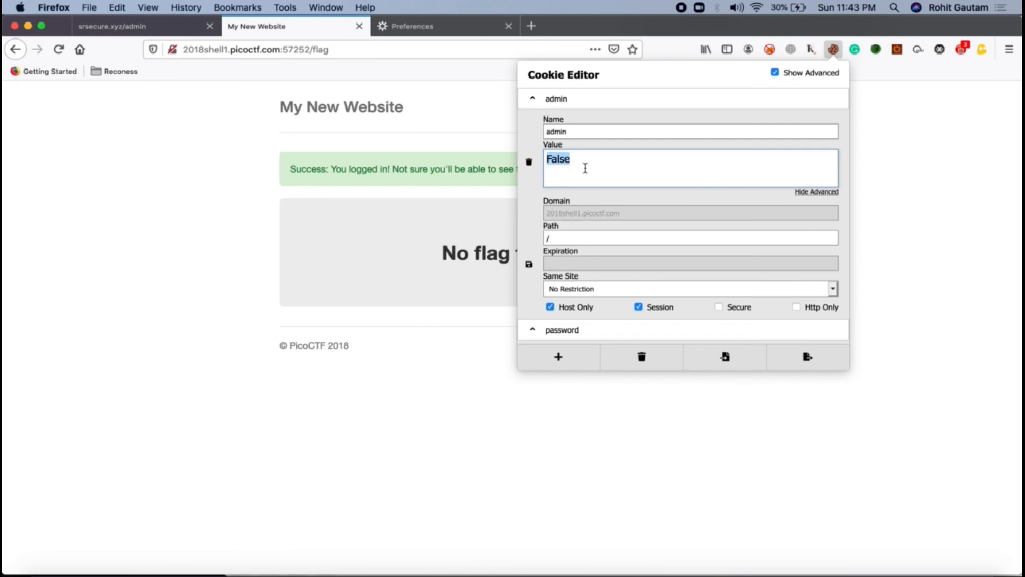
pyautogui.write('True')
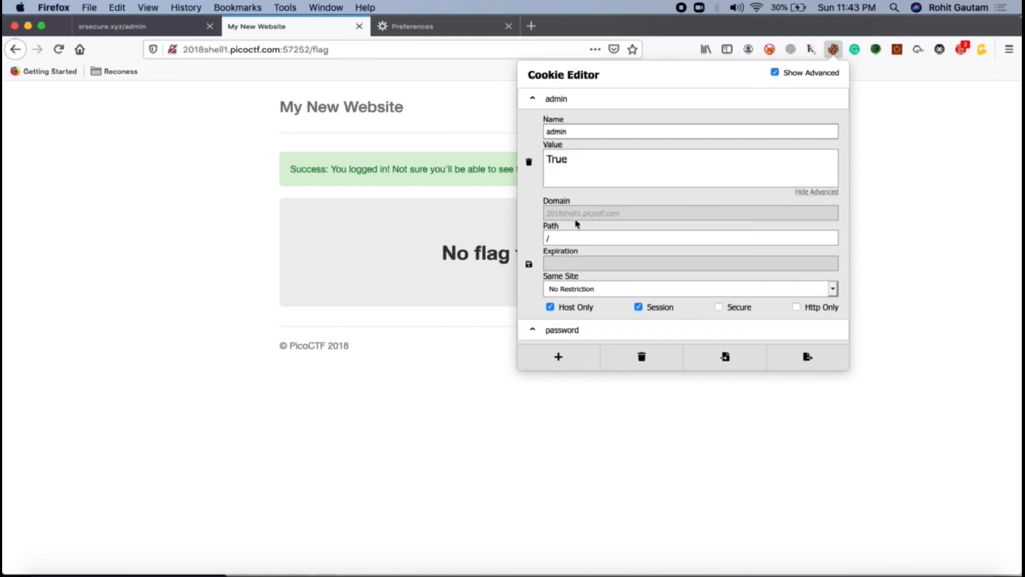
pyautogui.moveTo(540, 278)
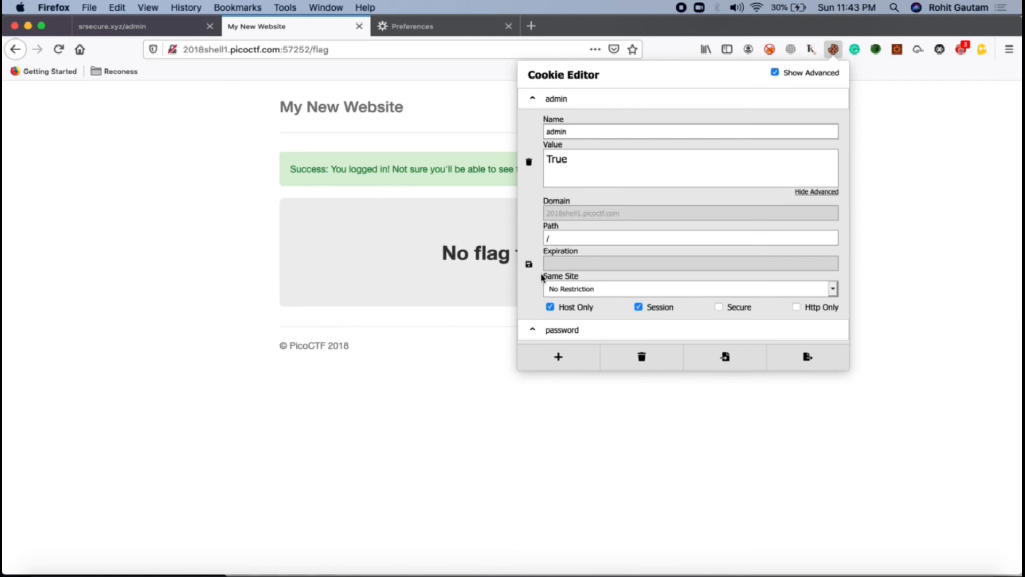
pyautogui.scroll(-3)
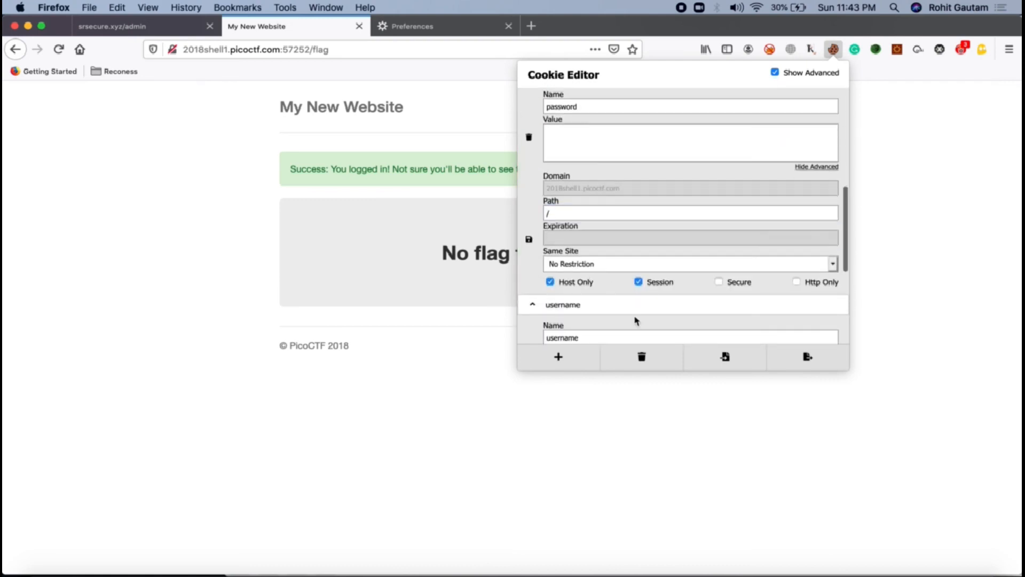
pyautogui.scroll(-3)
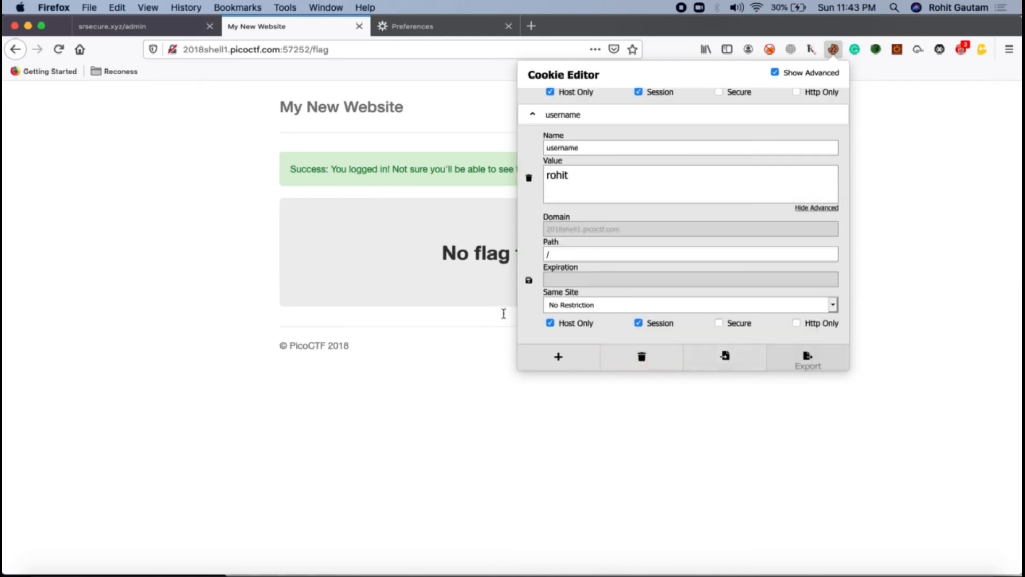
pyautogui.click(58, 49)
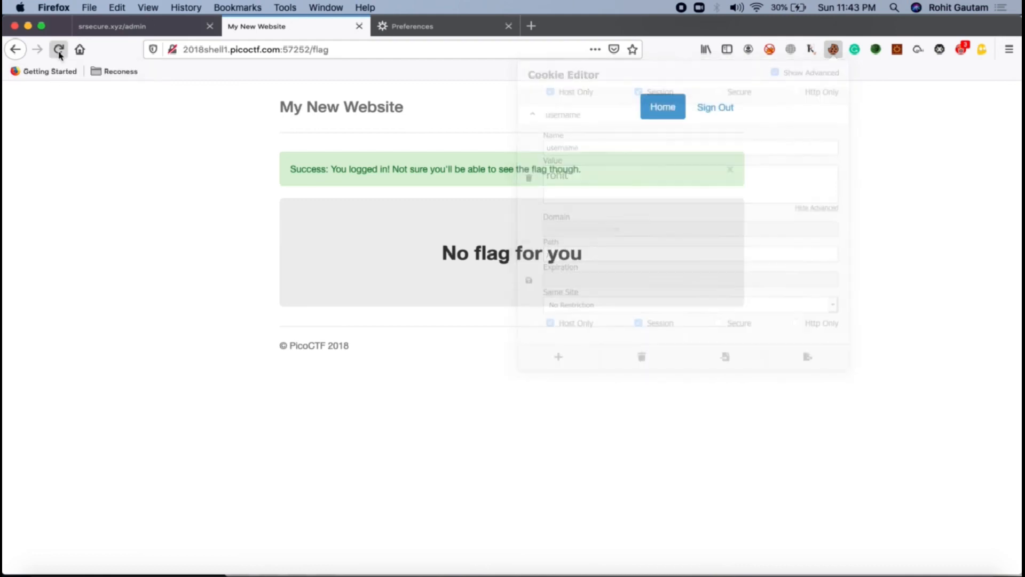
# Reload the flag page with the edited cookie and select the picoCTF{l0g1ns_ar3nt_r34l_2a968c11} flag text.
pyautogui.click(57, 49)
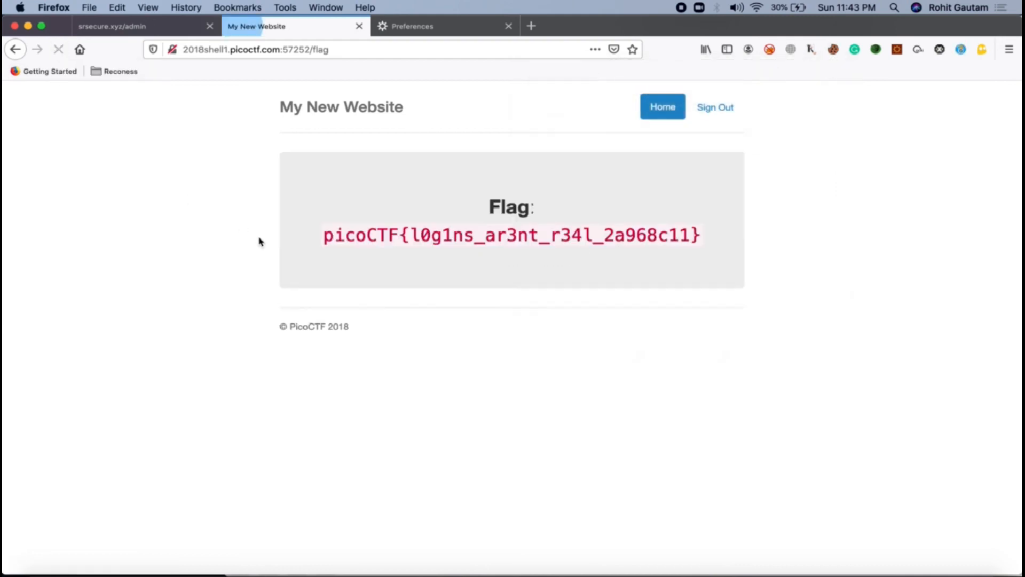
pyautogui.tripleClick(511, 235)
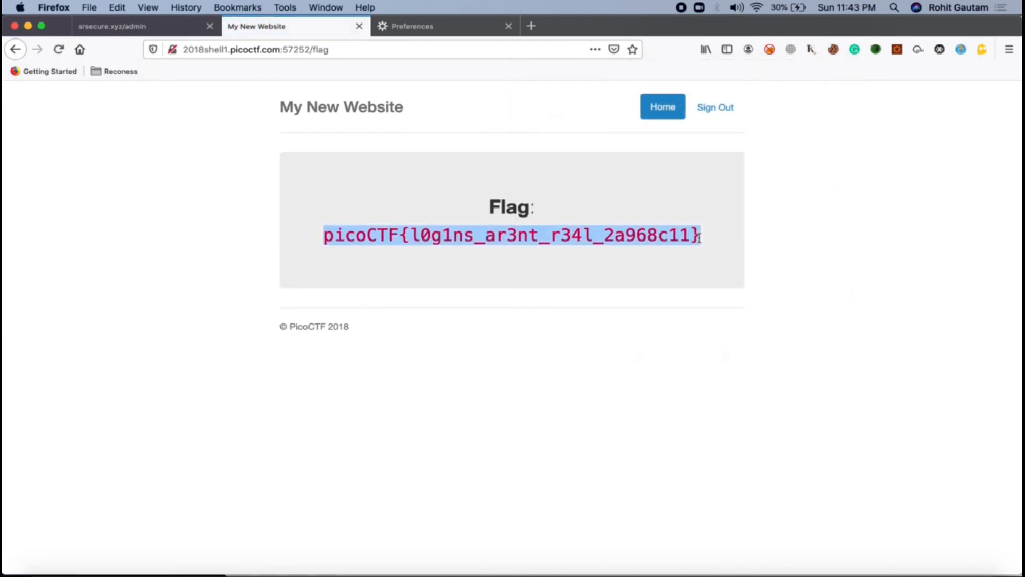